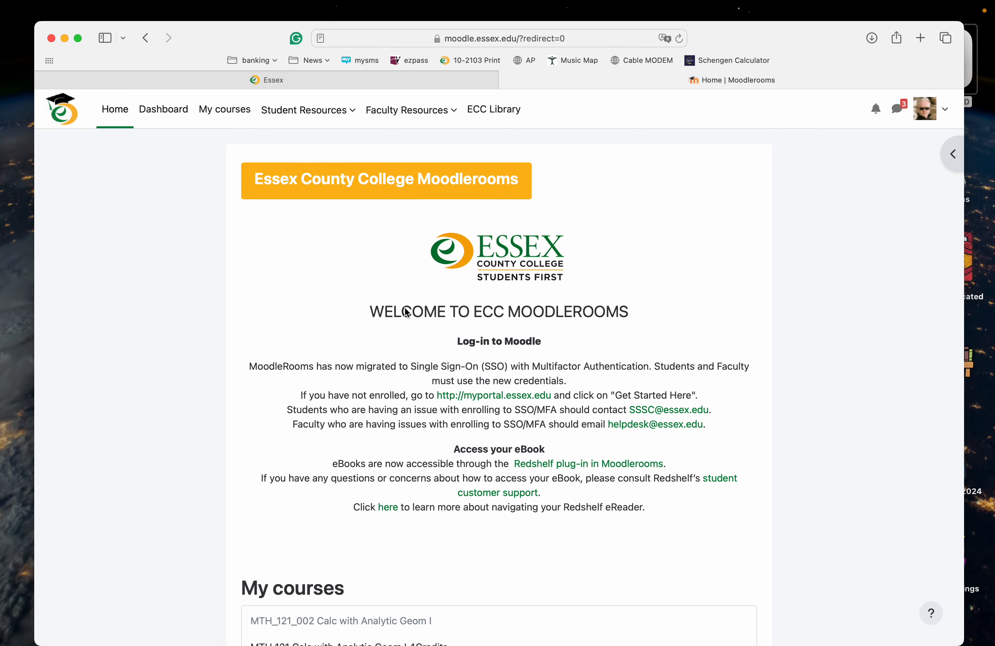
- Open Calc with Analytic Geom II from My courses and show its extra administration areas
{"action": "left_click", "coordinate": [224, 109]}
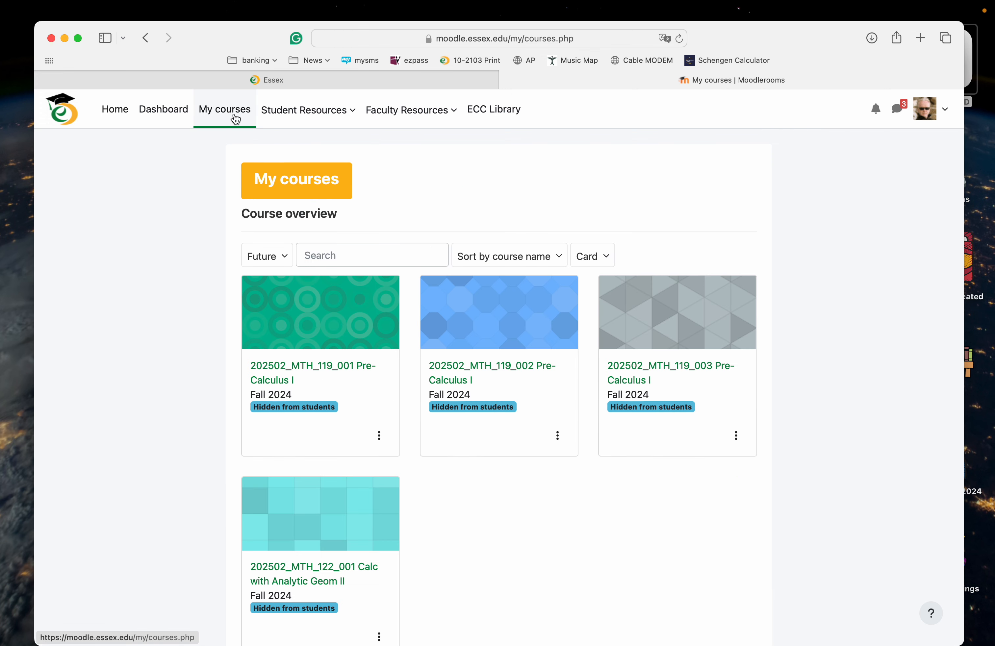
{"action": "mouse_move", "coordinate": [666, 374]}
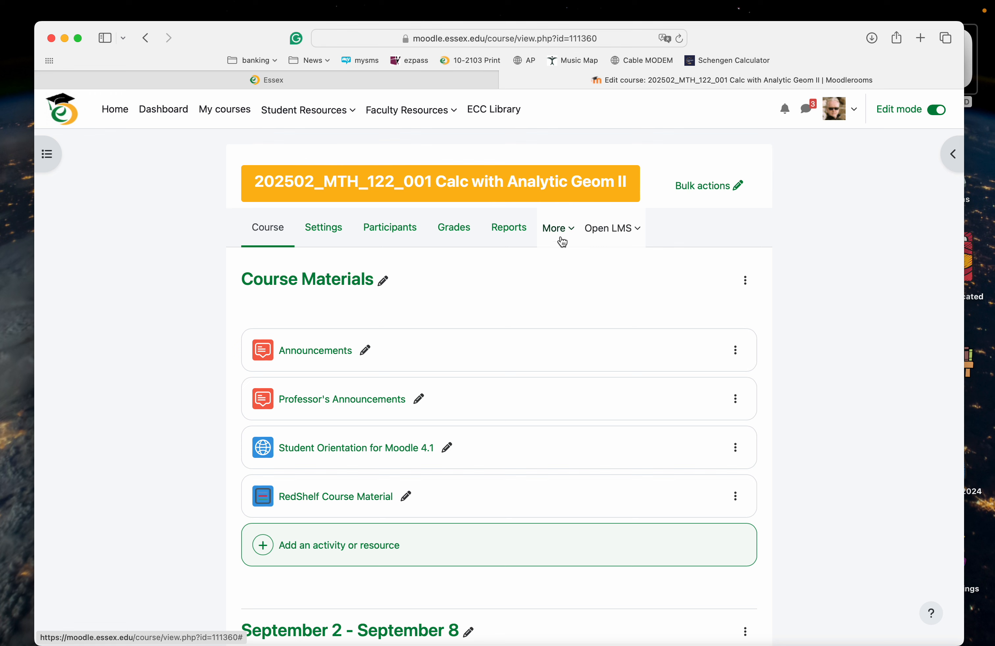
{"action": "left_click", "coordinate": [558, 227]}
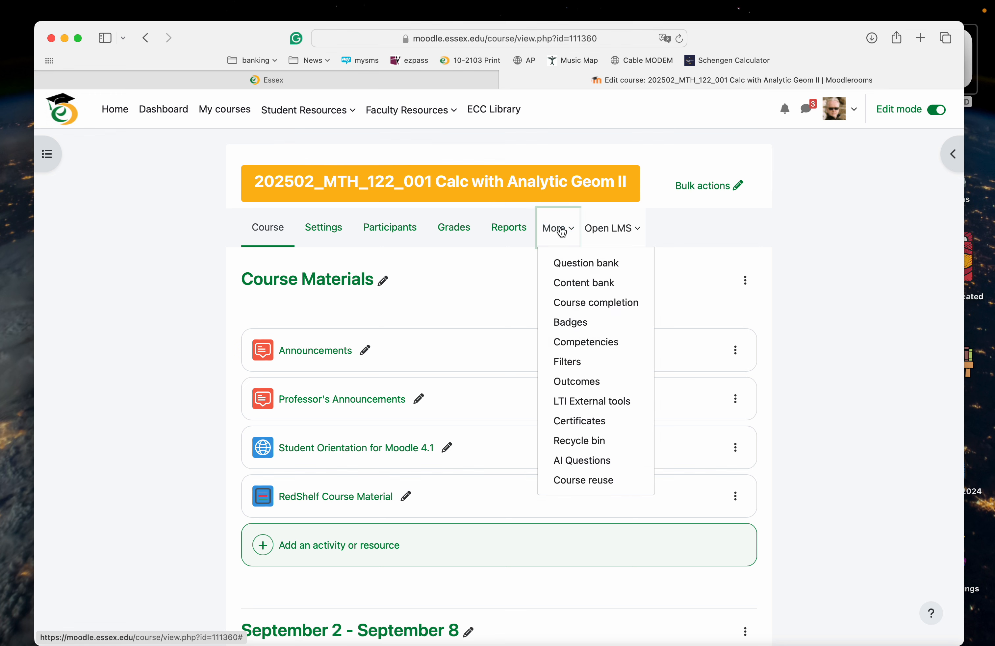
{"action": "mouse_move", "coordinate": [591, 401]}
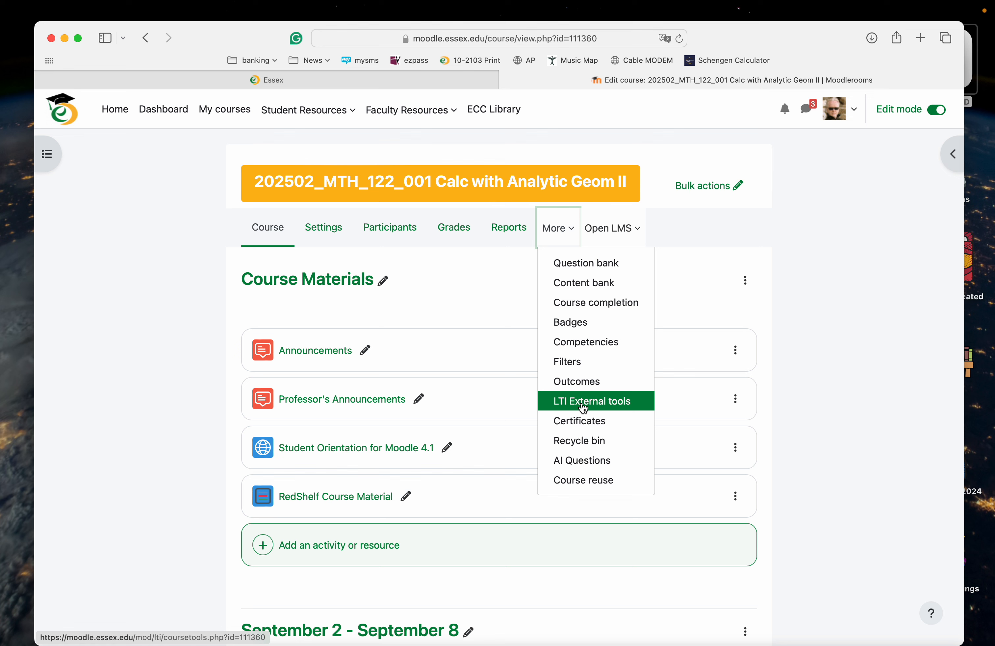
{"action": "left_click", "coordinate": [592, 400]}
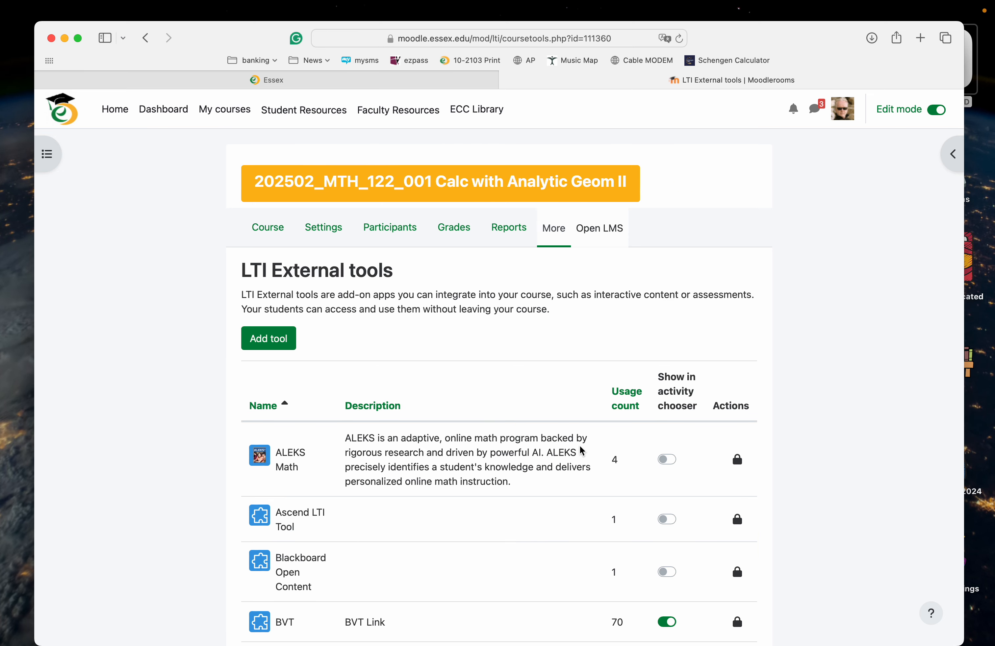
{"action": "scroll", "scroll_direction": "down", "scroll_amount": 3}
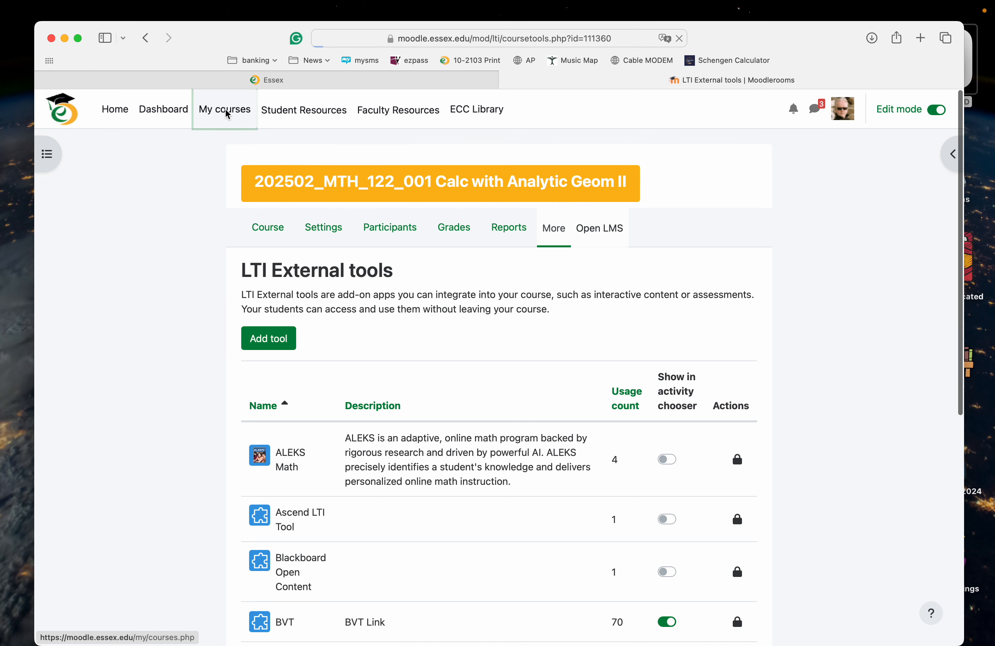
{"action": "left_click", "coordinate": [224, 110]}
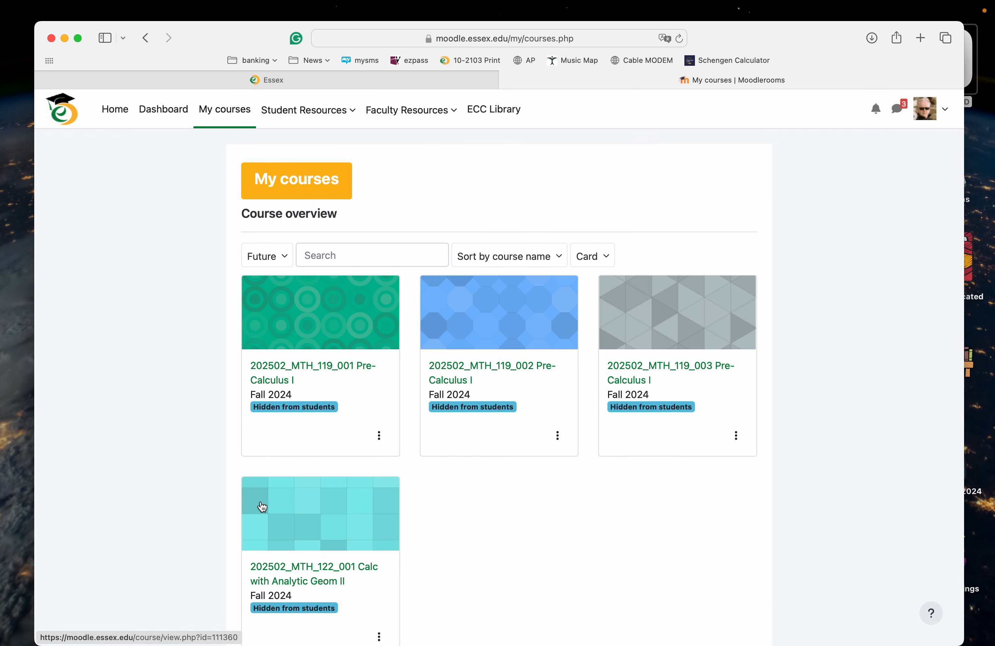
{"action": "left_click", "coordinate": [321, 512]}
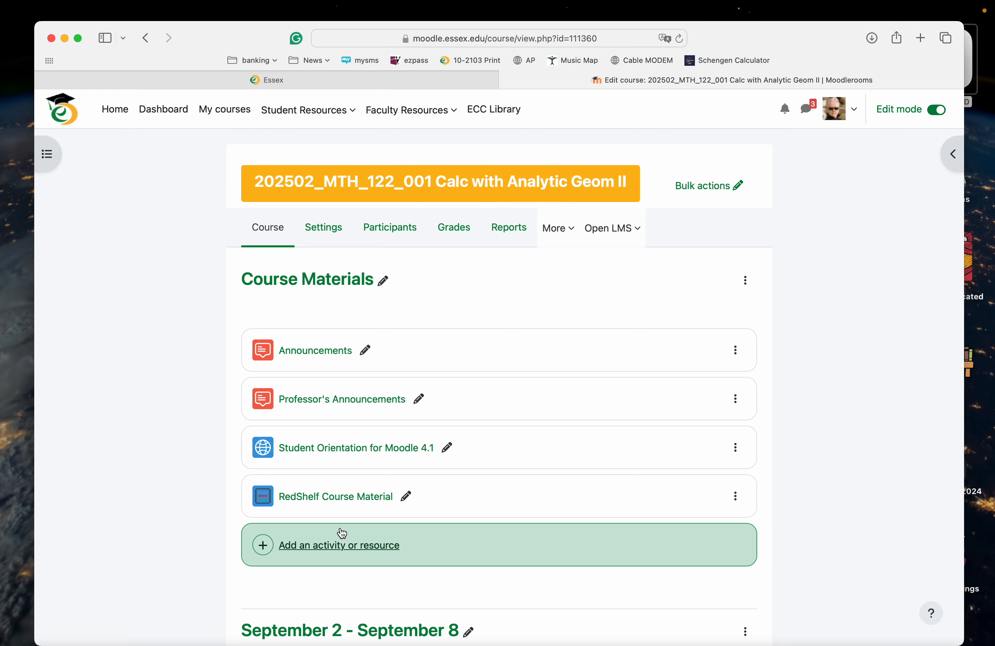
- Add a Cengage external tool under Course Materials and reach its content picker
{"action": "left_click", "coordinate": [339, 545]}
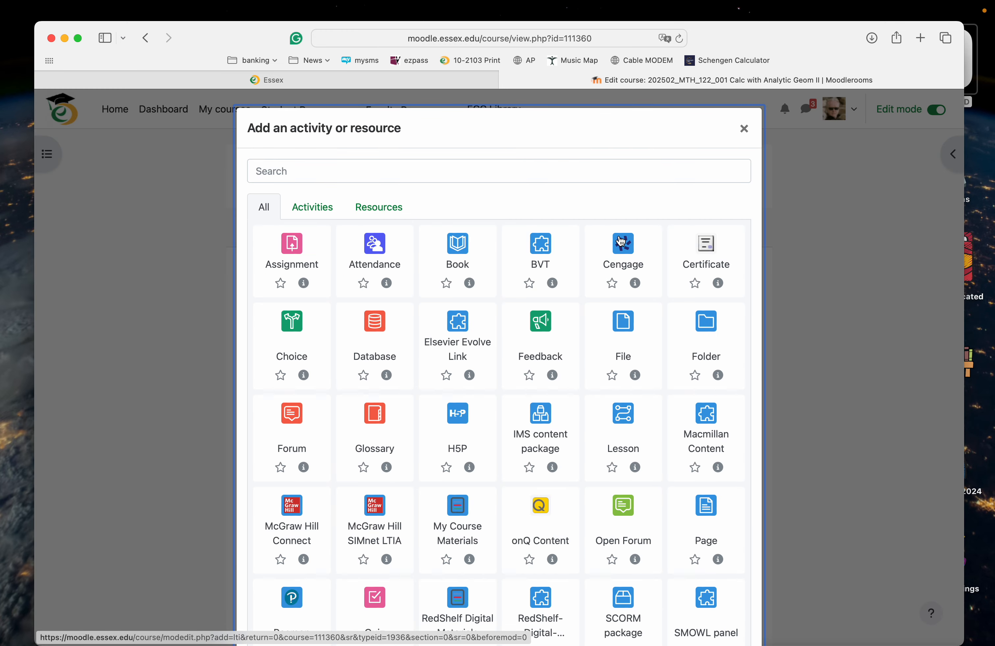
{"action": "left_click", "coordinate": [621, 243]}
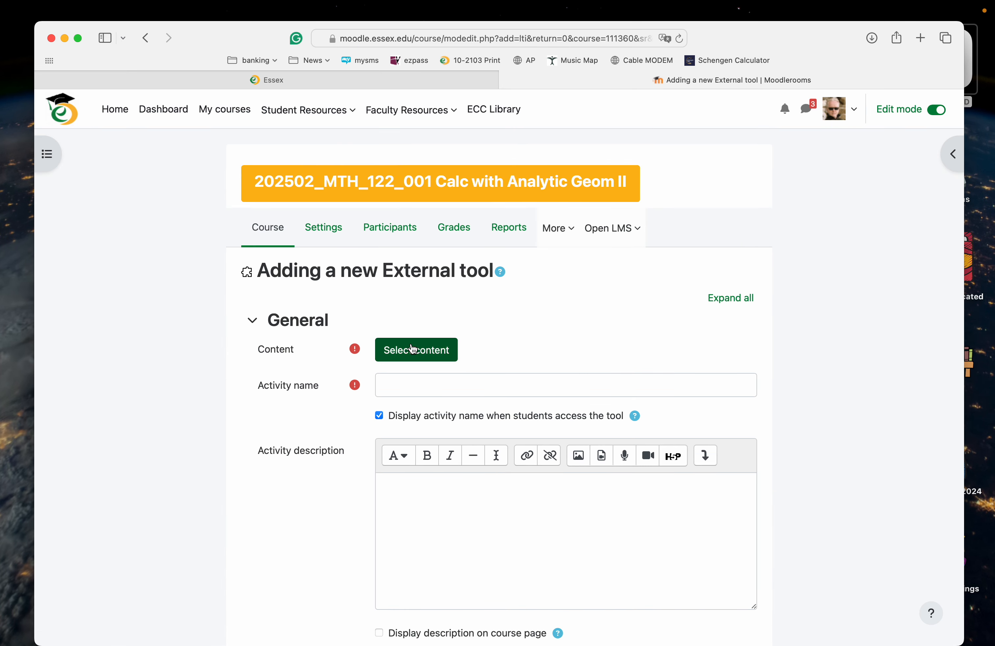
{"action": "left_click", "coordinate": [417, 350]}
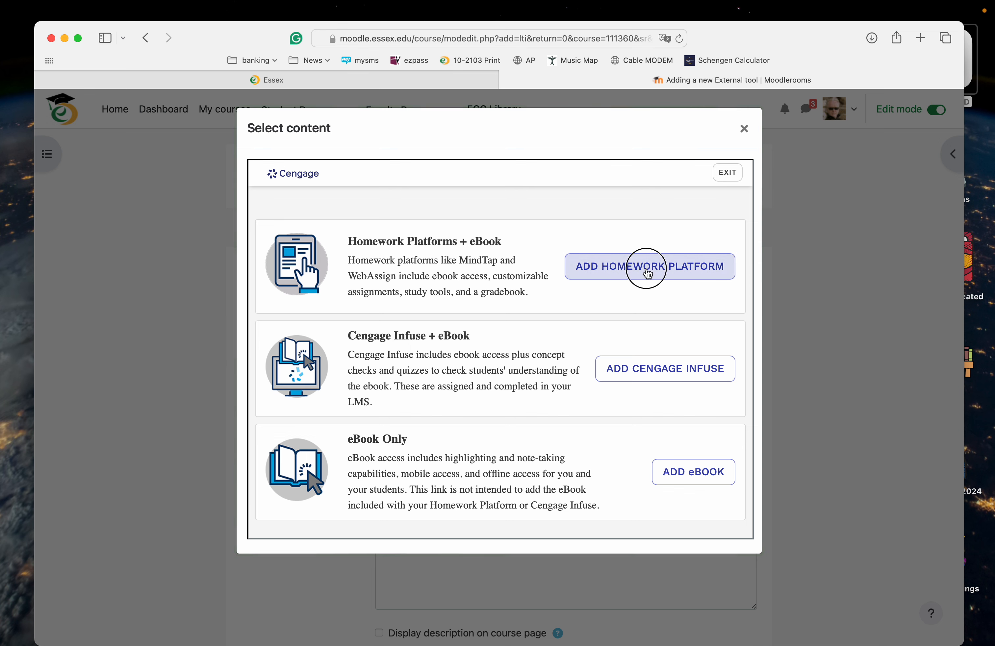
- Search the homework platforms for 'ste' and locate Calculus: Early Transcendentals 9th Edition
{"action": "left_click", "coordinate": [648, 266]}
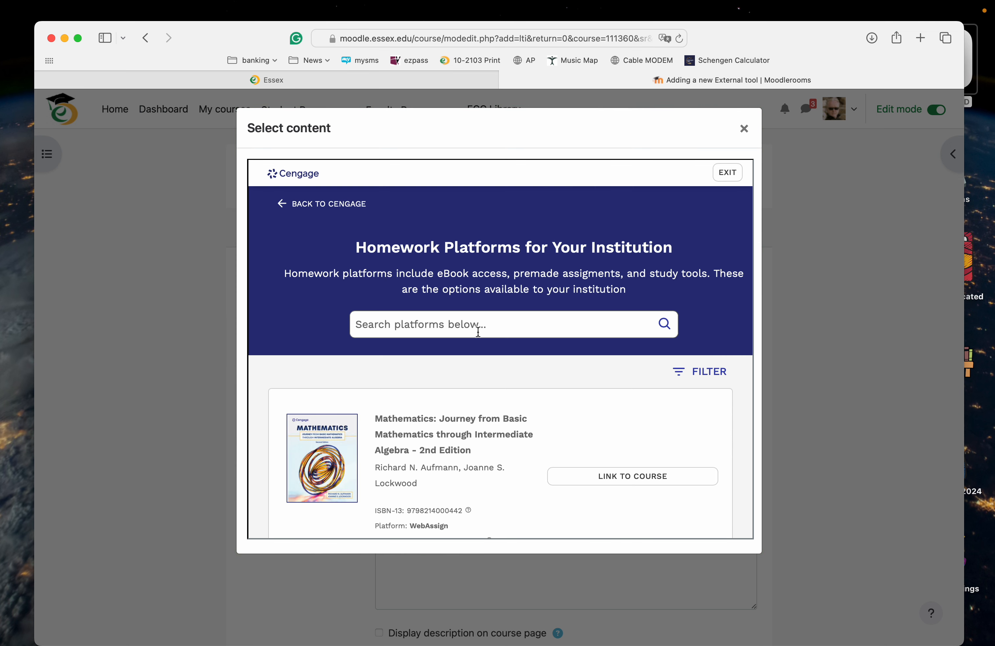
{"action": "type", "text": "ste"}
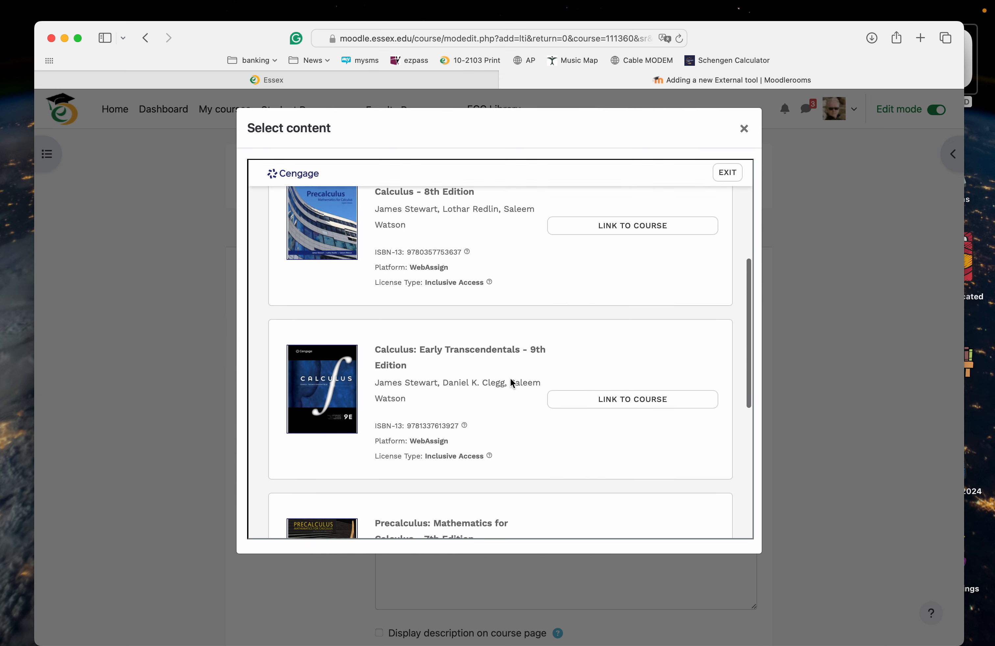
{"action": "scroll", "scroll_direction": "down", "scroll_amount": 3}
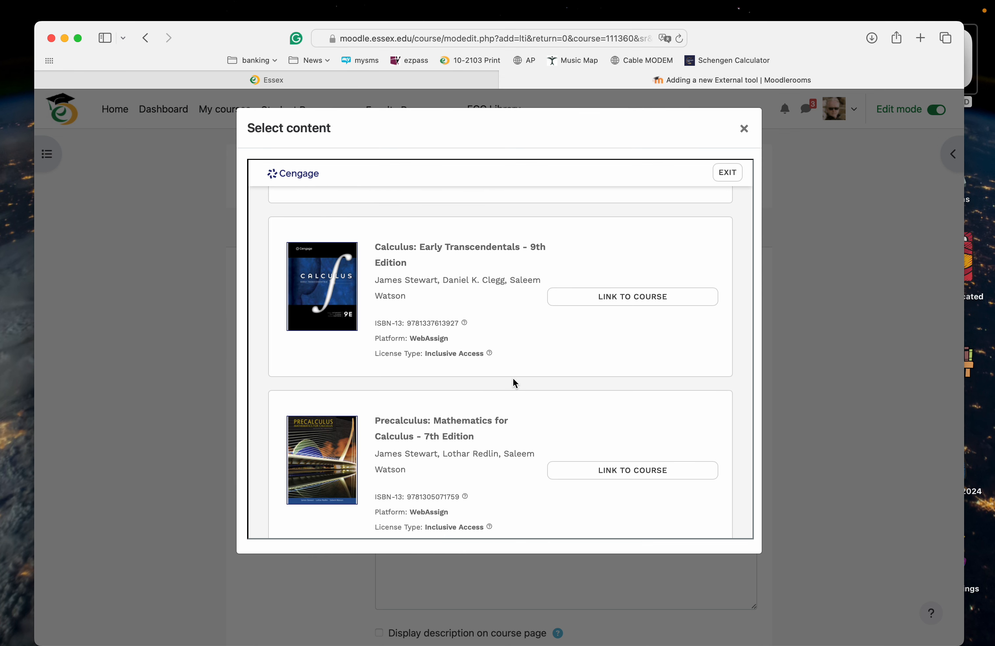
{"action": "scroll", "scroll_direction": "down", "scroll_amount": 3}
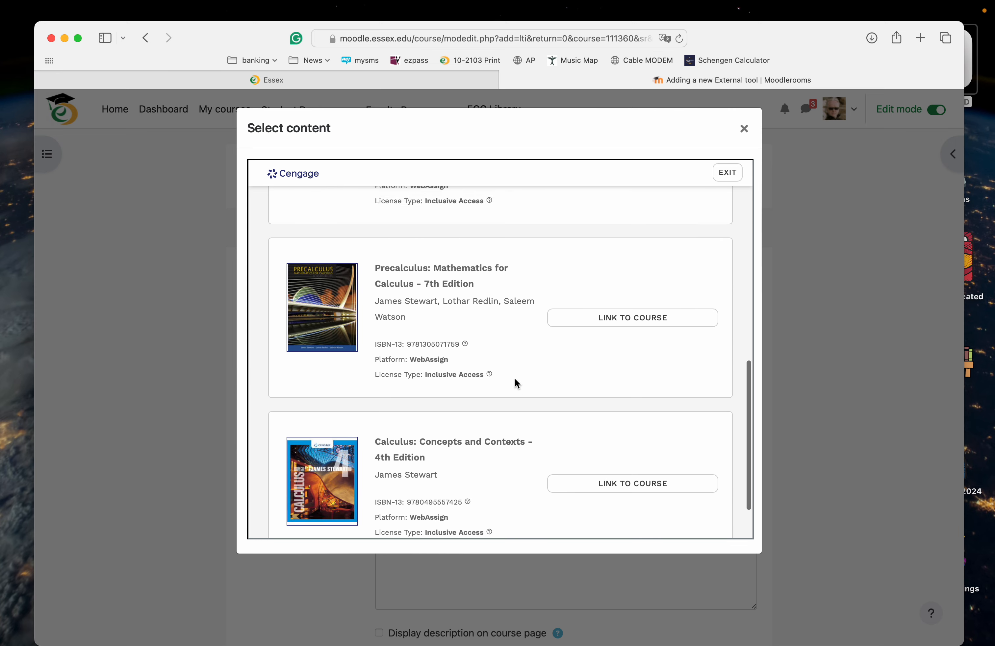
{"action": "scroll", "scroll_direction": "up", "scroll_amount": 3}
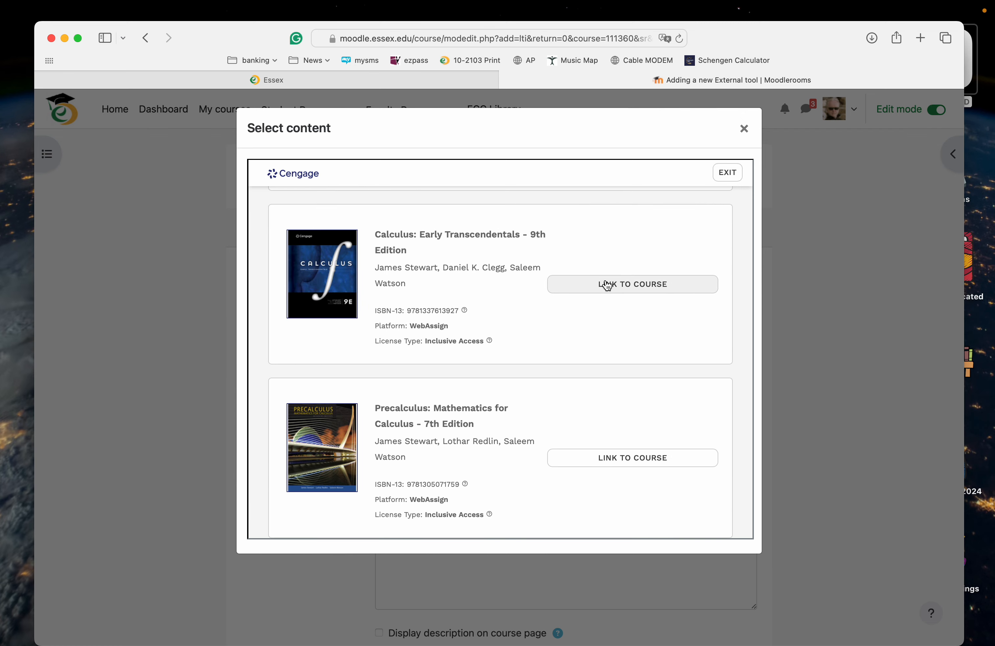
{"action": "mouse_move", "coordinate": [605, 289]}
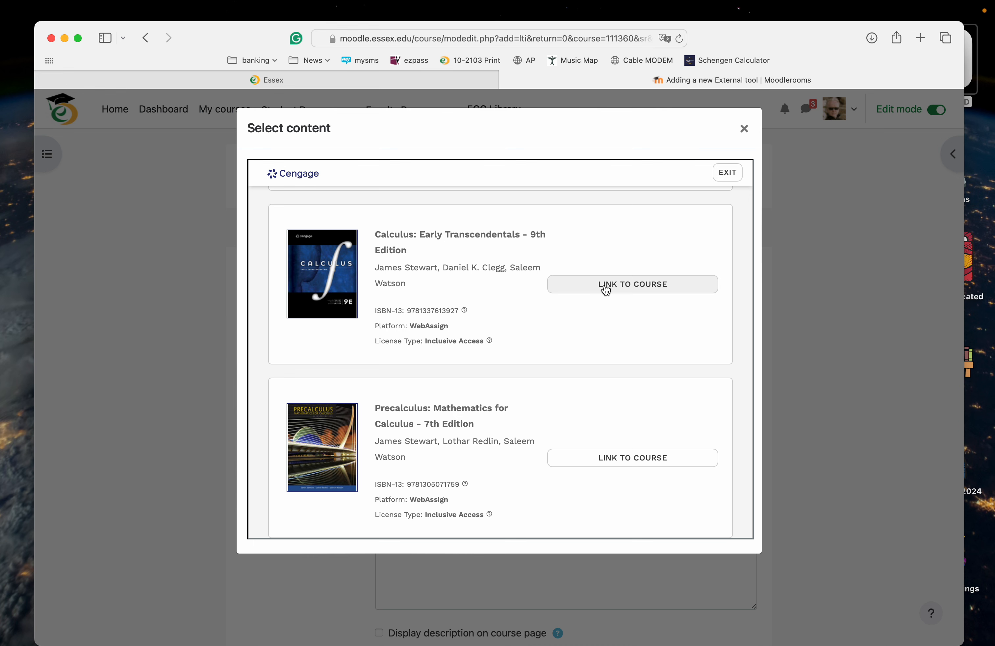
- Link Calculus: Early Transcendentals 9th Edition by copying the existing MTH 122 Fall 2024 course
{"action": "left_click", "coordinate": [631, 283]}
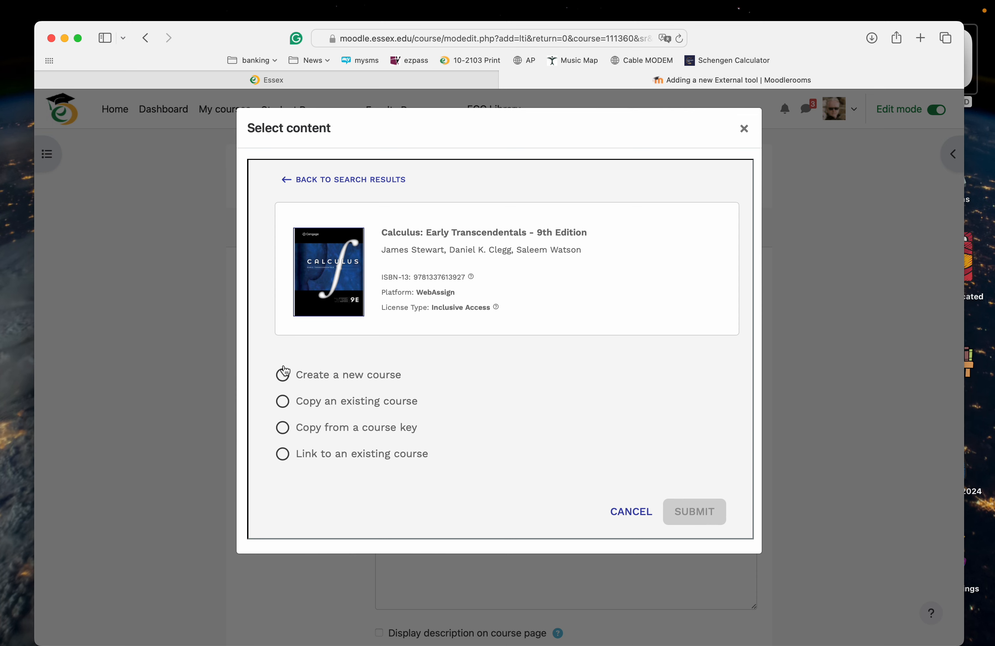
{"action": "mouse_move", "coordinate": [281, 403]}
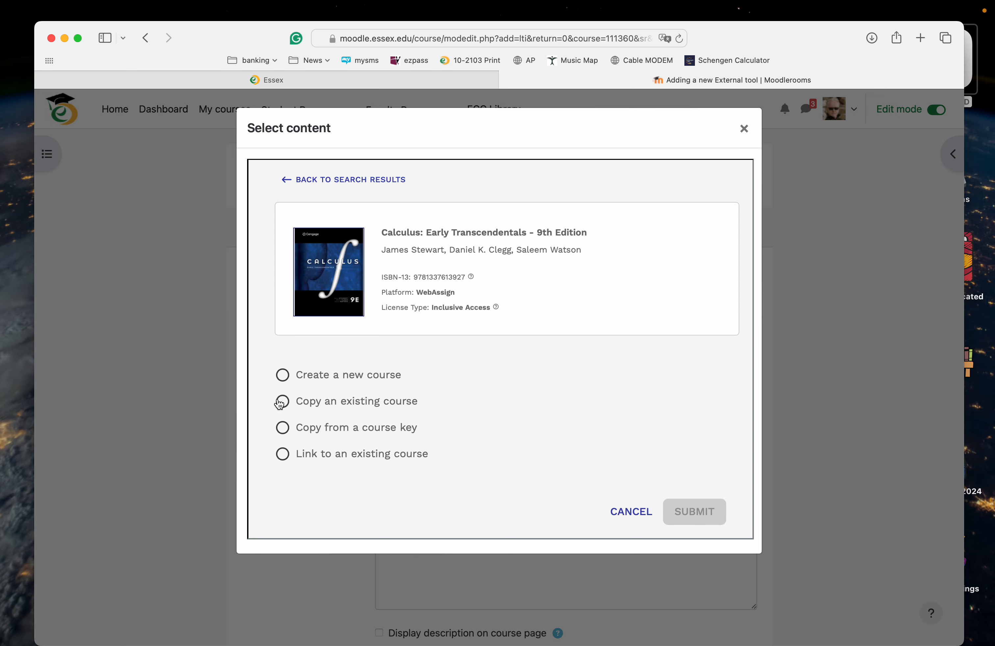
{"action": "left_click", "coordinate": [282, 401]}
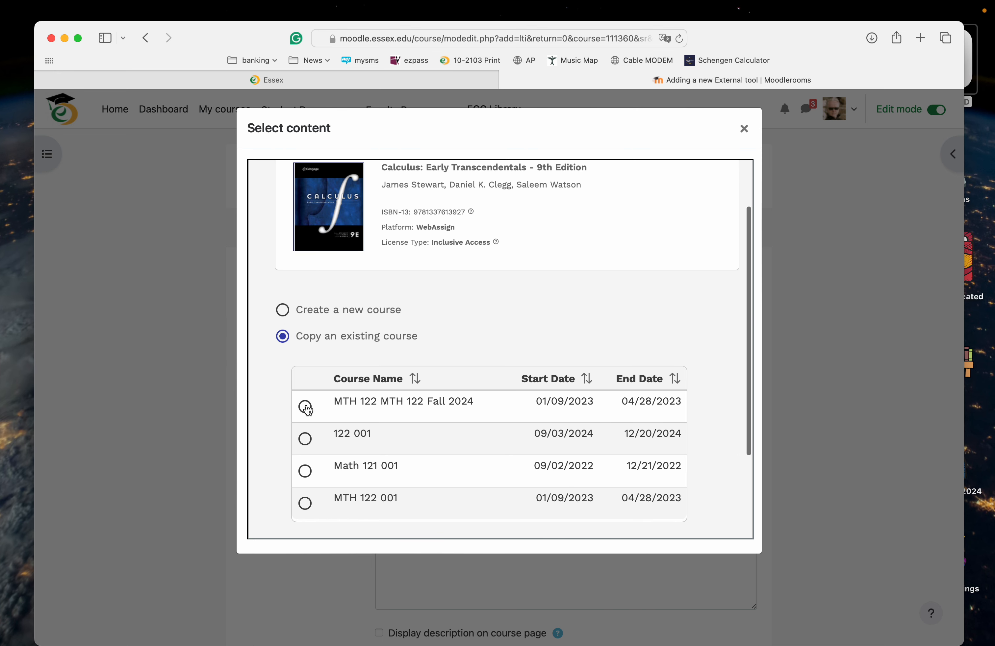
{"action": "left_click", "coordinate": [305, 406]}
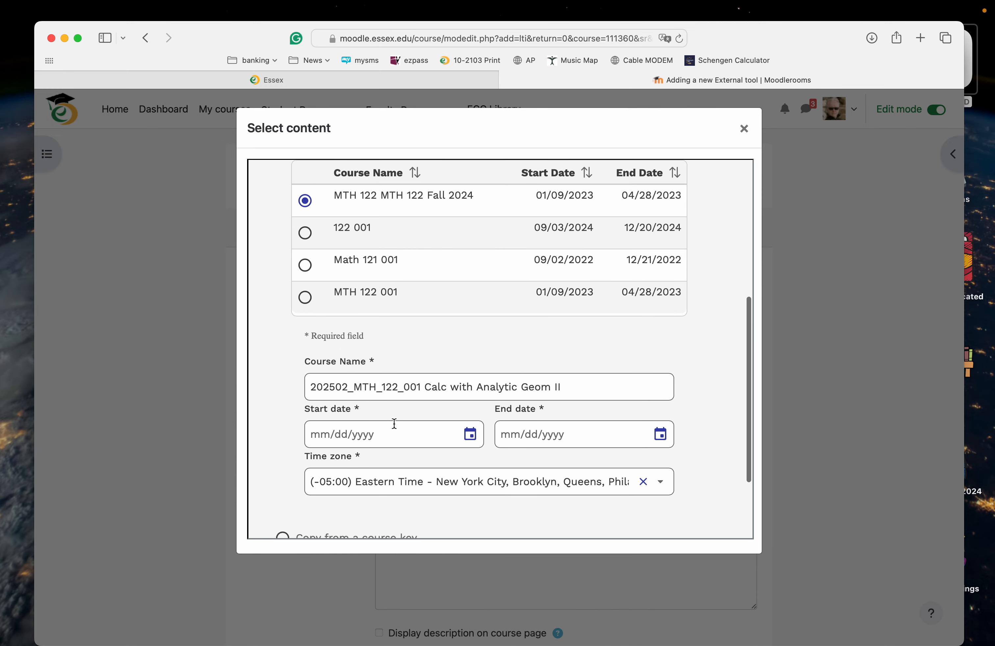
- Set the copied course dates to start 09/03/2024 and end 12/20/2024
{"action": "left_click", "coordinate": [387, 434]}
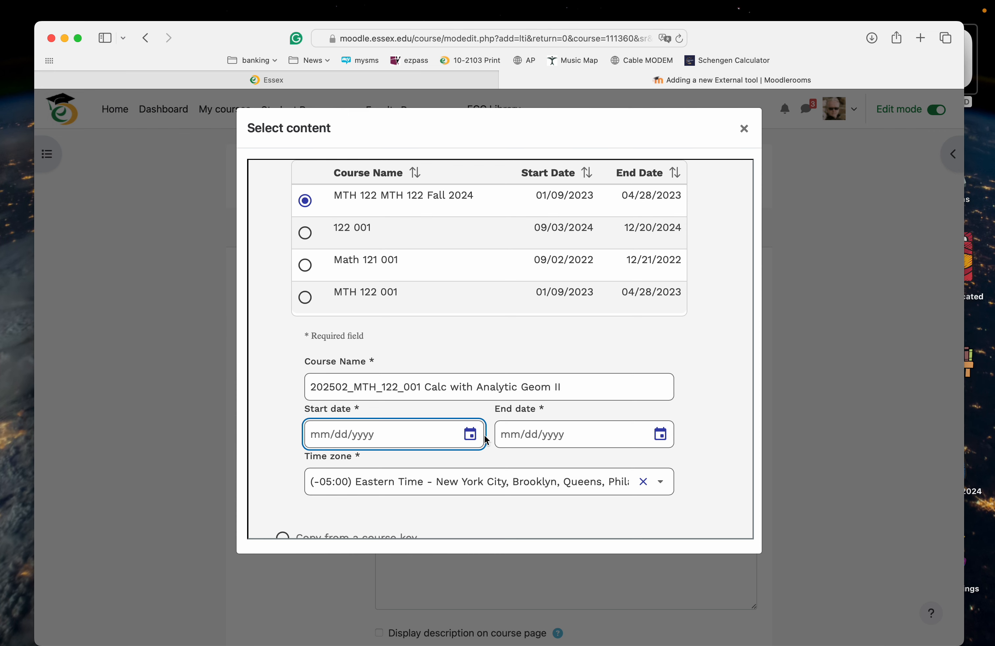
{"action": "left_click", "coordinate": [470, 435]}
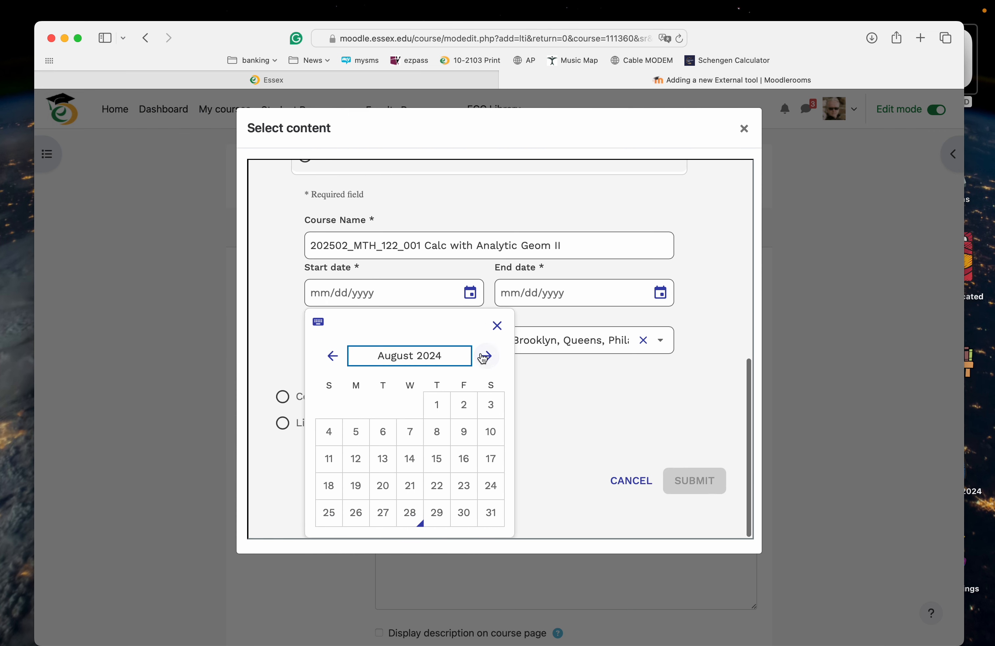
{"action": "left_click", "coordinate": [486, 356]}
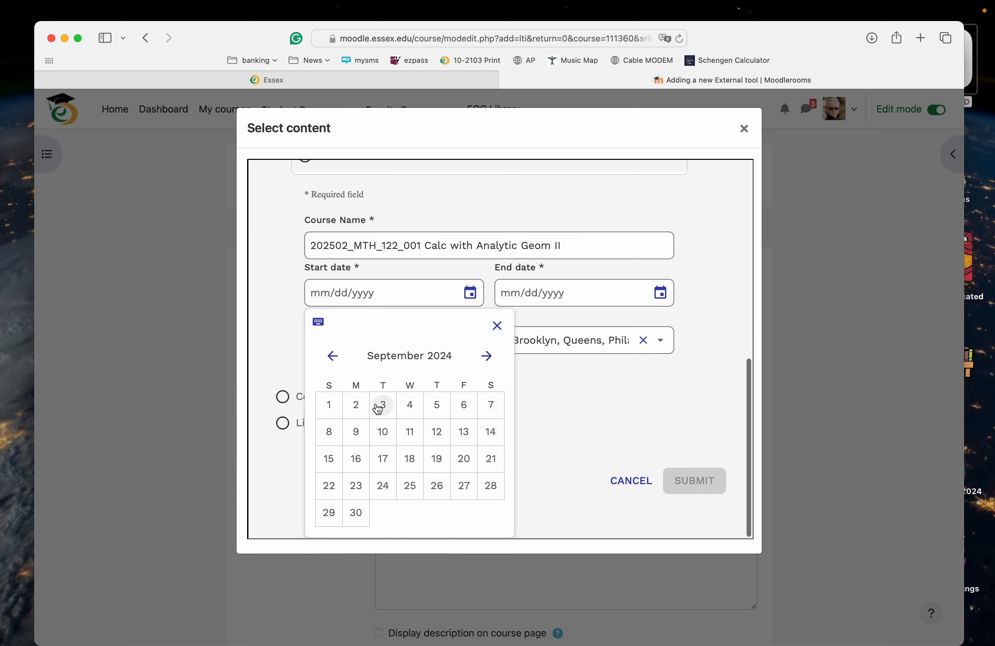
{"action": "left_click", "coordinate": [660, 324]}
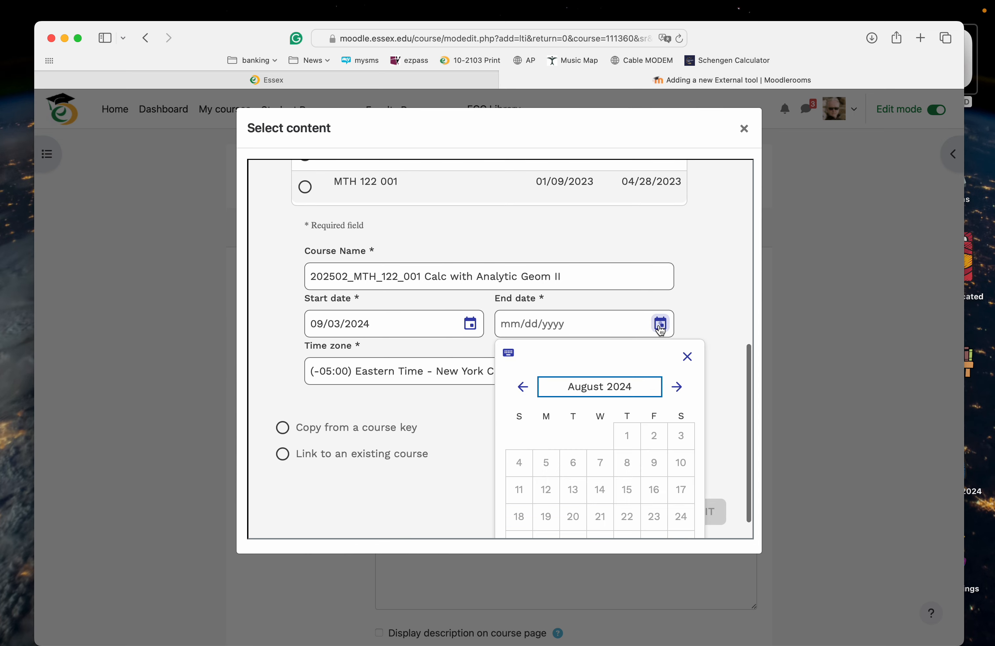
{"action": "left_click", "coordinate": [676, 386]}
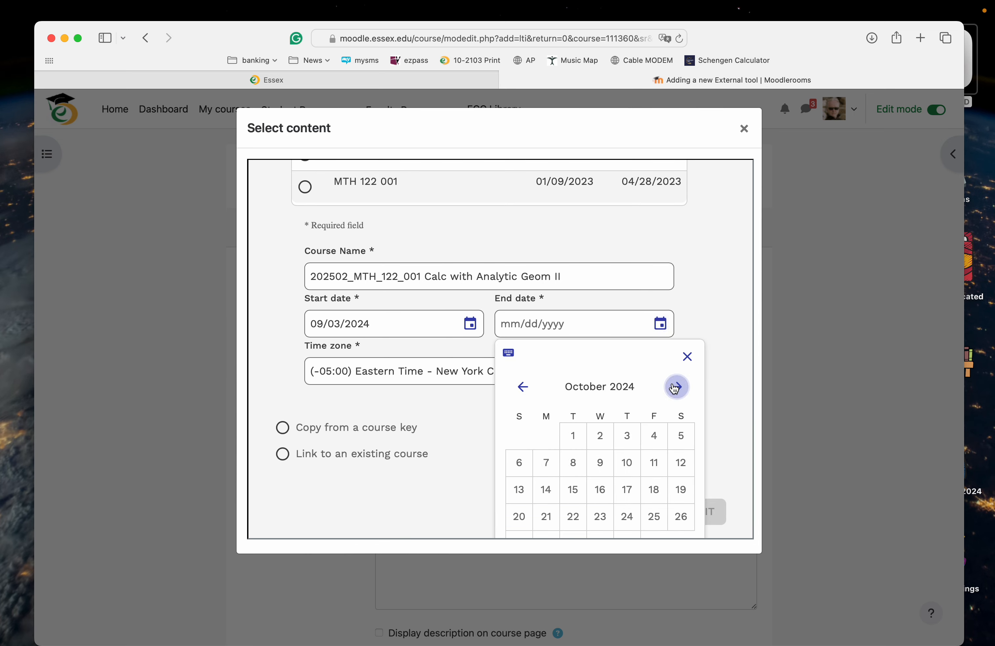
{"action": "left_click", "coordinate": [676, 386]}
{"action": "type", "text": "12/20/2024"}
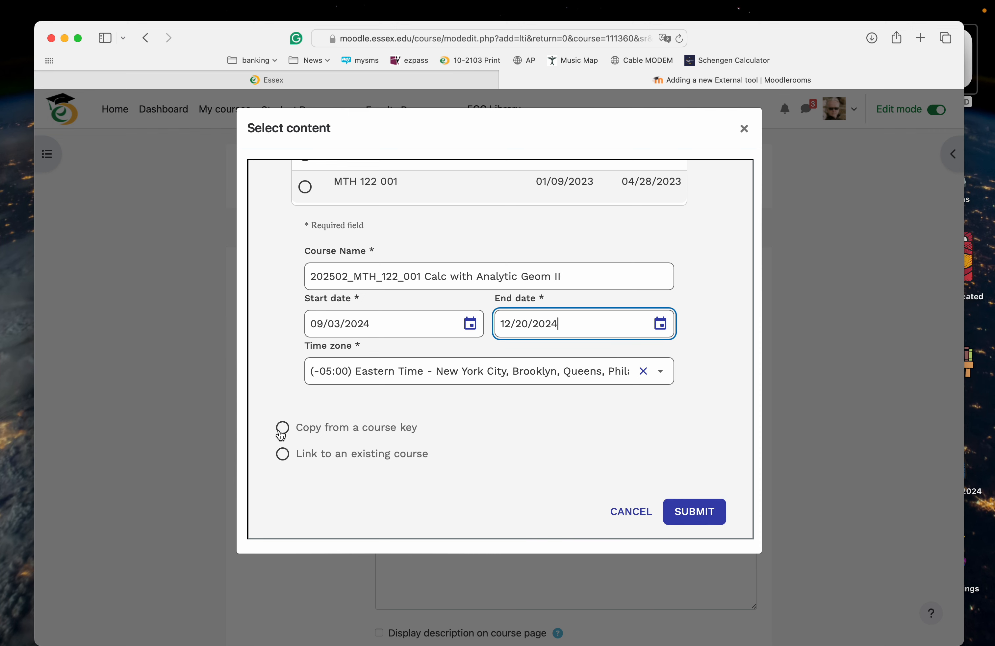
{"action": "mouse_move", "coordinate": [397, 469]}
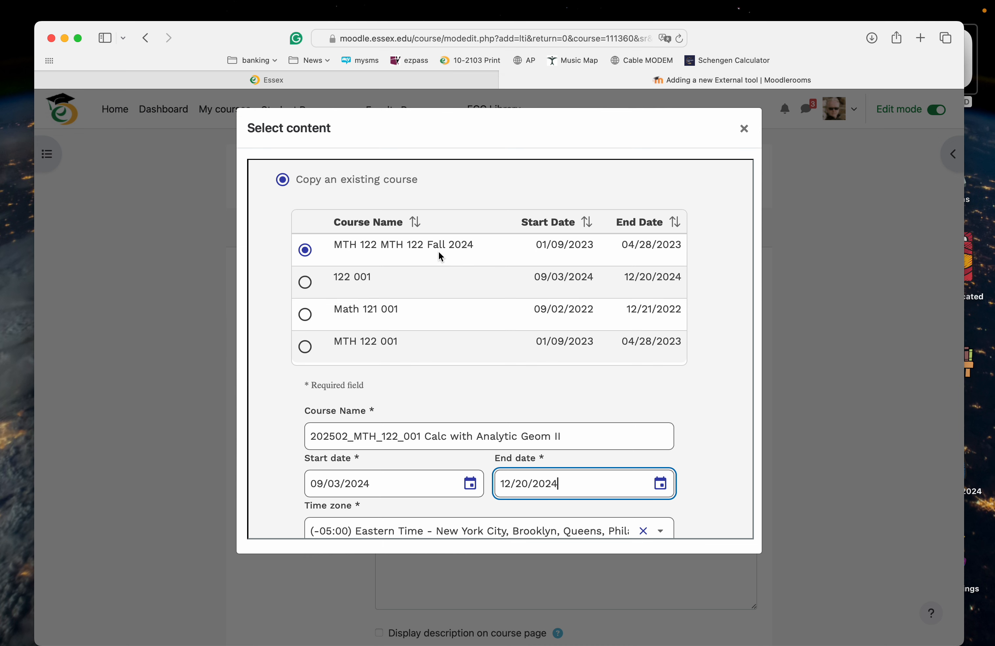
- Submit the copied course setup so Cengage fetches the tool configuration
{"action": "scroll", "scroll_direction": "down", "scroll_amount": 3}
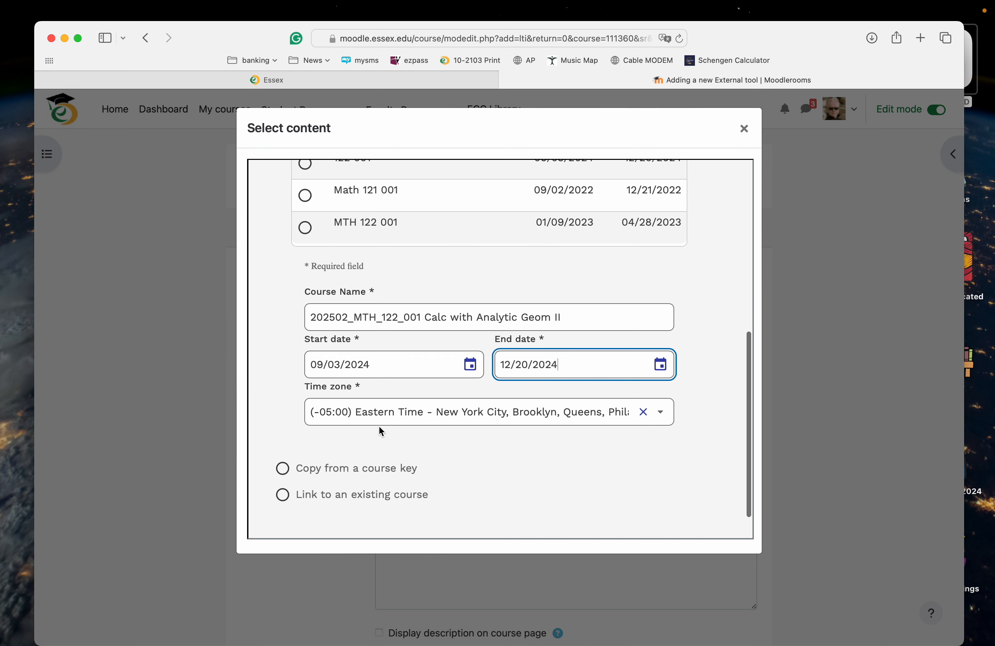
{"action": "mouse_move", "coordinate": [578, 436]}
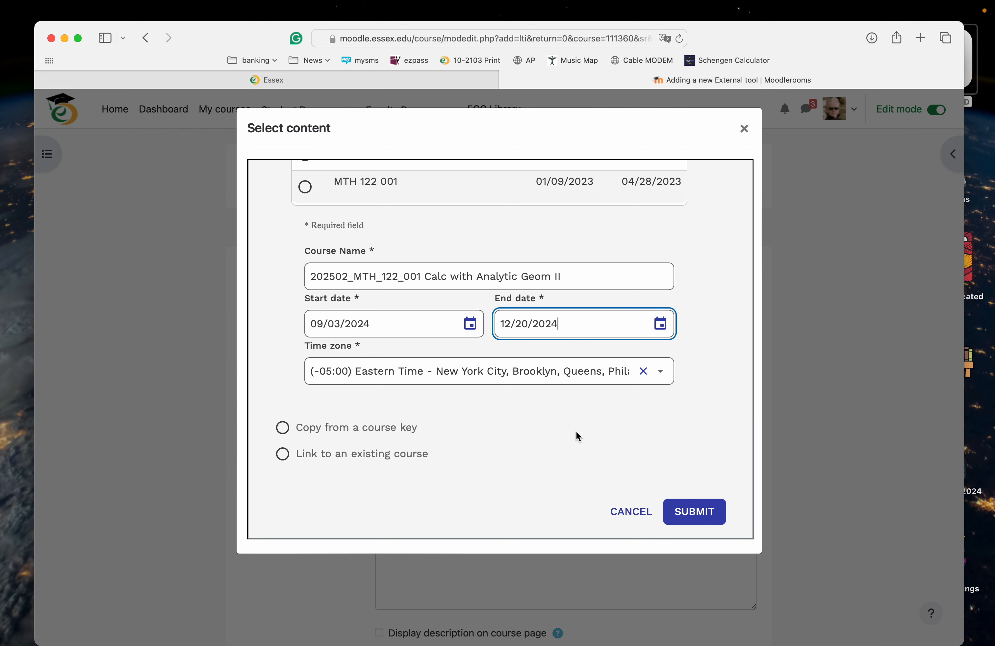
{"action": "left_click", "coordinate": [693, 511]}
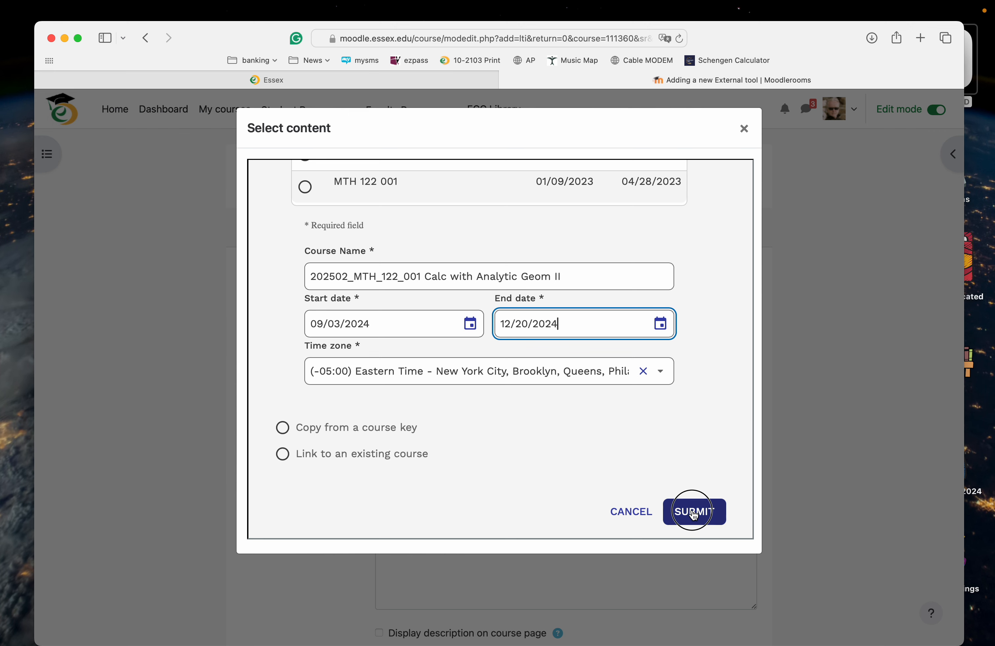
{"action": "left_click", "coordinate": [693, 512]}
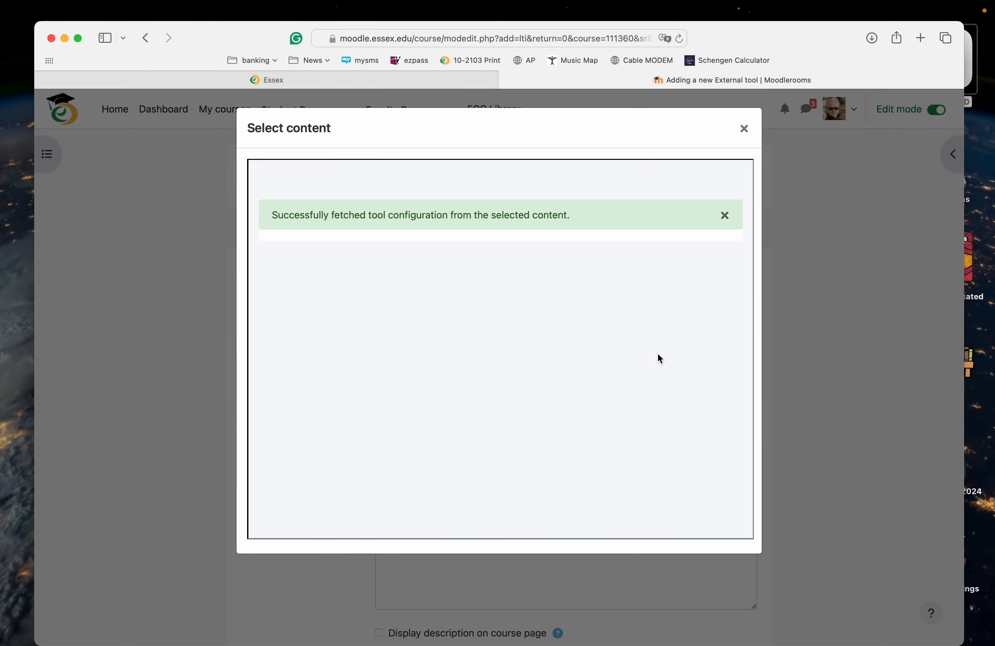
- Rename the activity to WebAssign and save it back to the course
{"action": "left_click", "coordinate": [743, 128]}
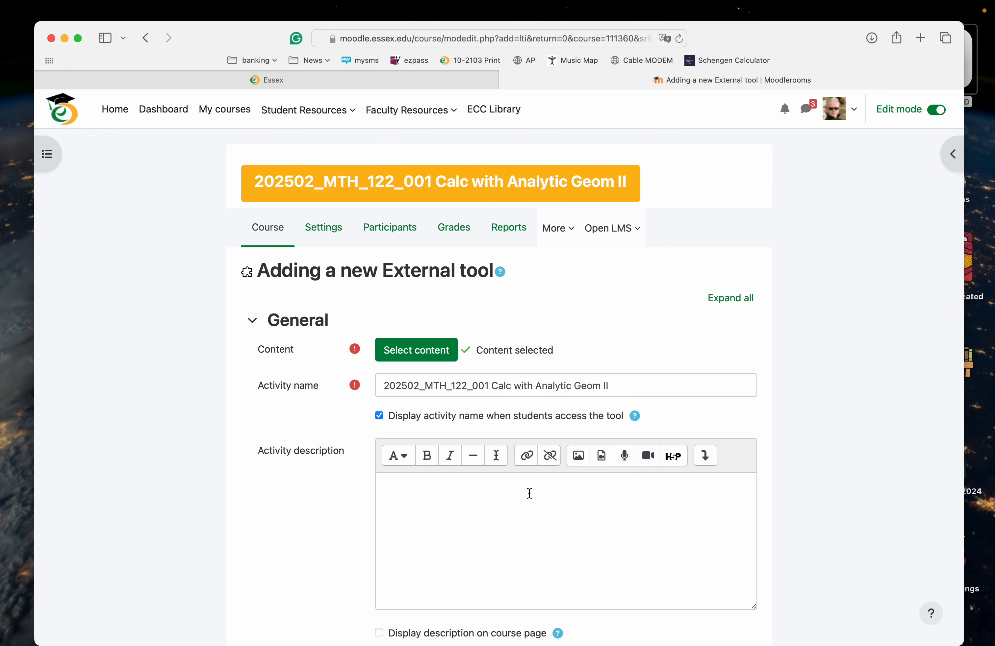
{"action": "mouse_move", "coordinate": [569, 385]}
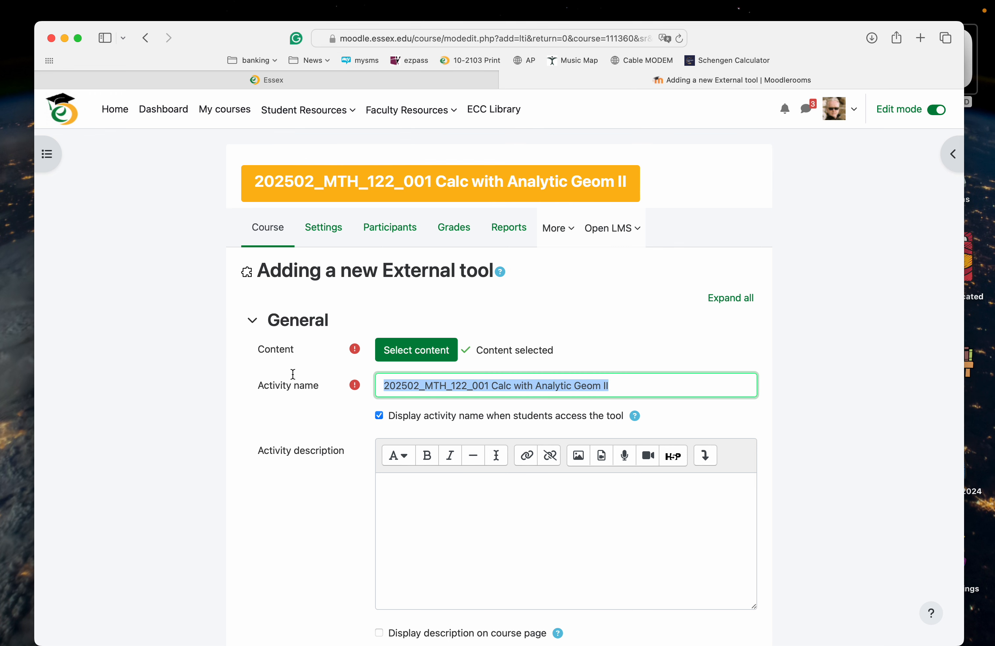
{"action": "type", "text": "WebAssign"}
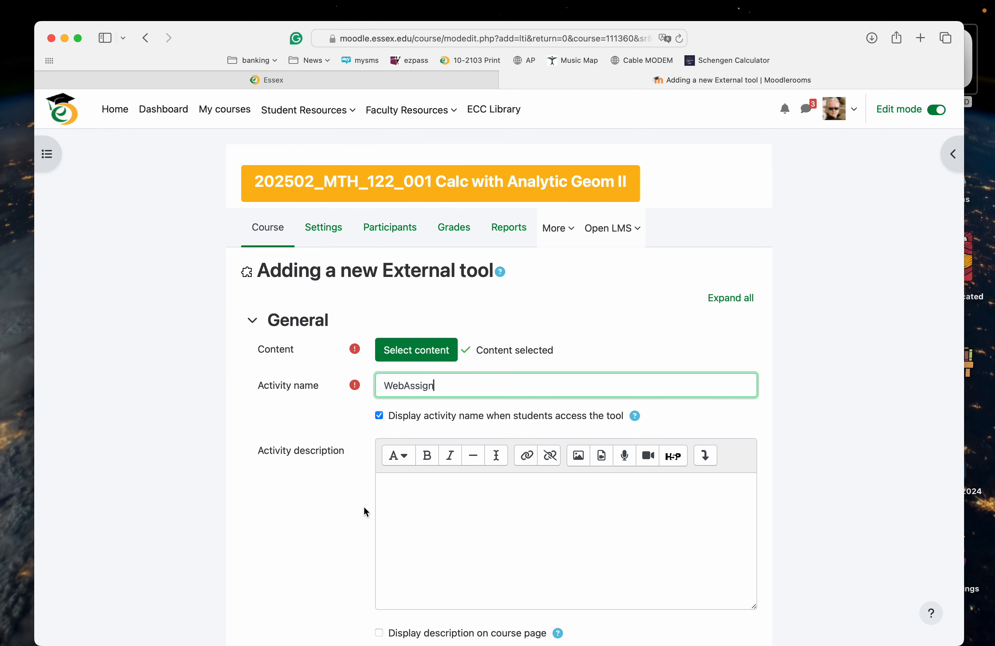
{"action": "scroll", "scroll_direction": "down", "scroll_amount": 3}
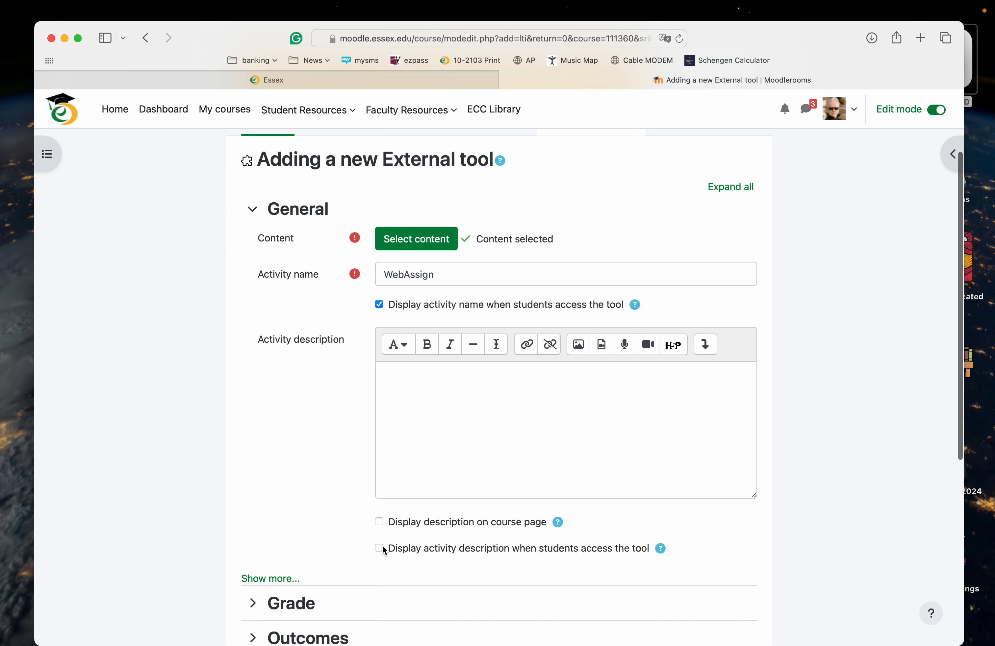
{"action": "mouse_move", "coordinate": [492, 566]}
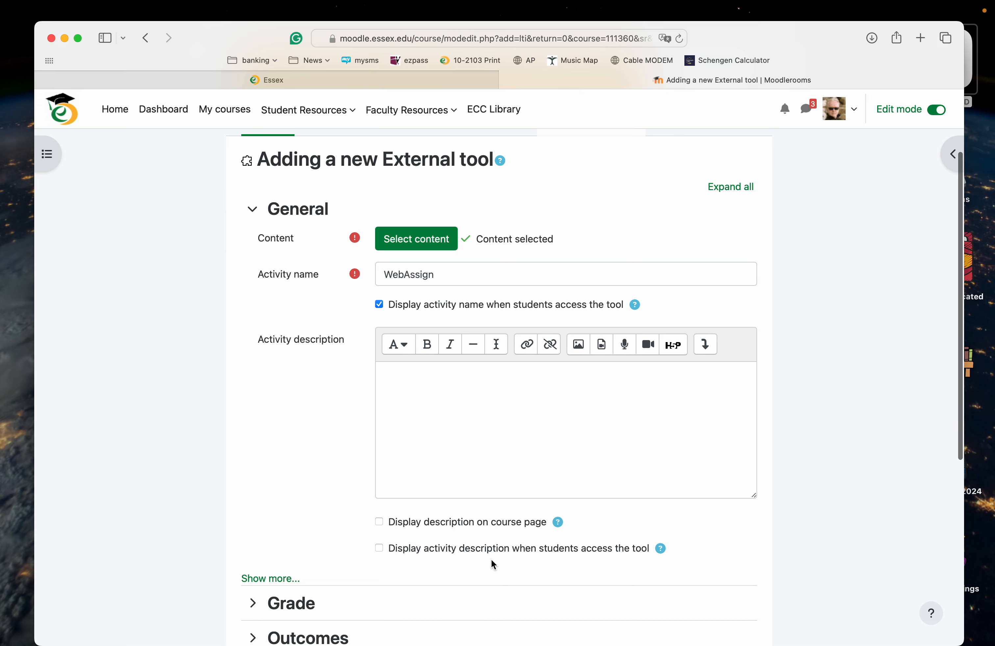
{"action": "scroll", "scroll_direction": "down", "scroll_amount": 3}
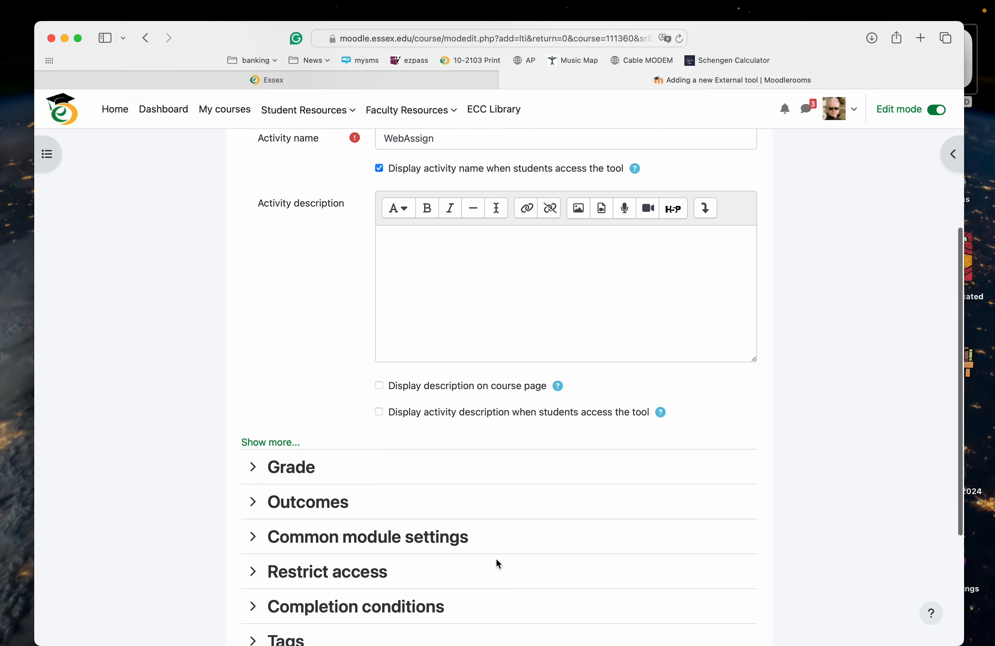
{"action": "scroll", "scroll_direction": "down", "scroll_amount": 3}
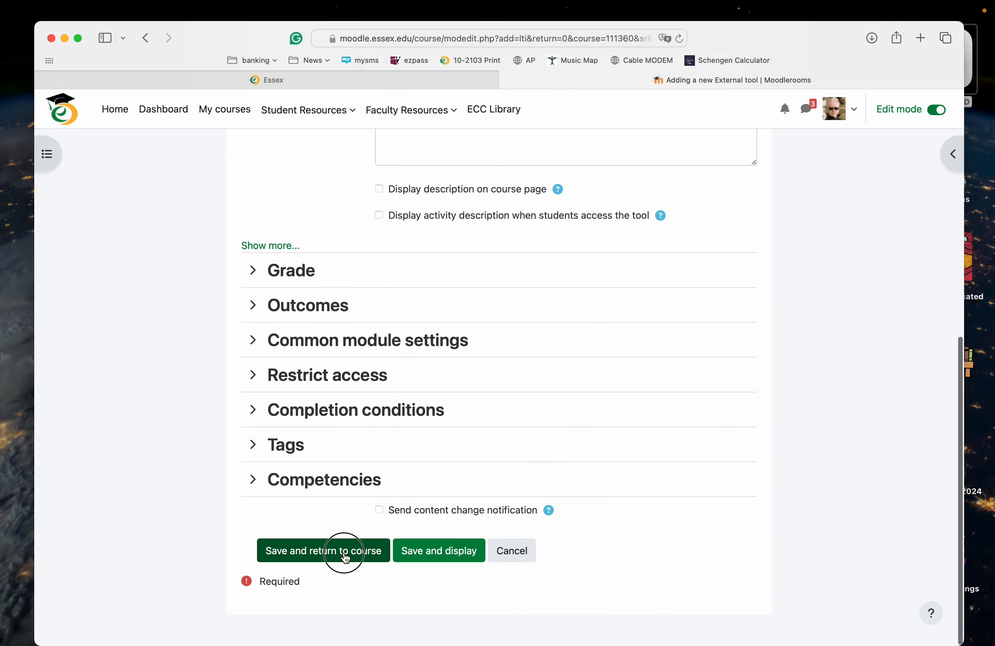
{"action": "left_click", "coordinate": [323, 550]}
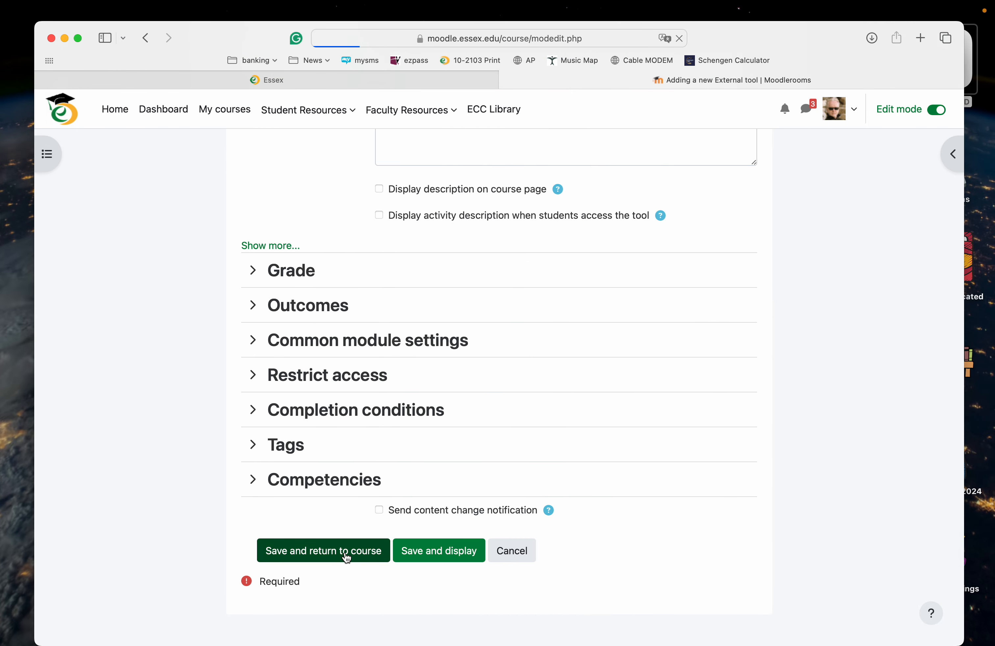
{"action": "left_click", "coordinate": [323, 550]}
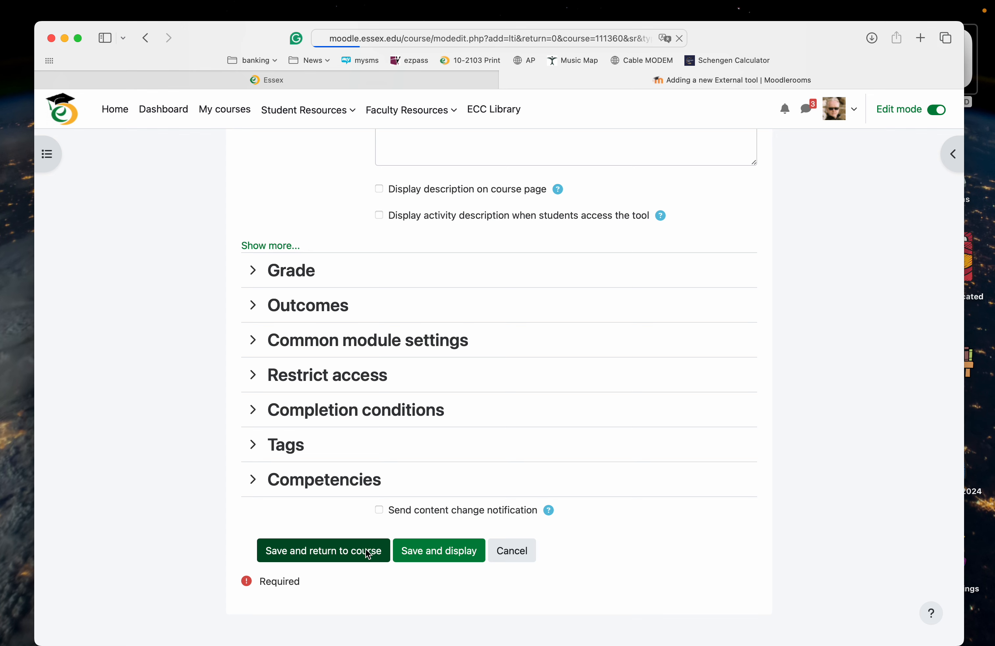
- Return to the course page and turn off Edit mode
{"action": "left_click", "coordinate": [322, 550]}
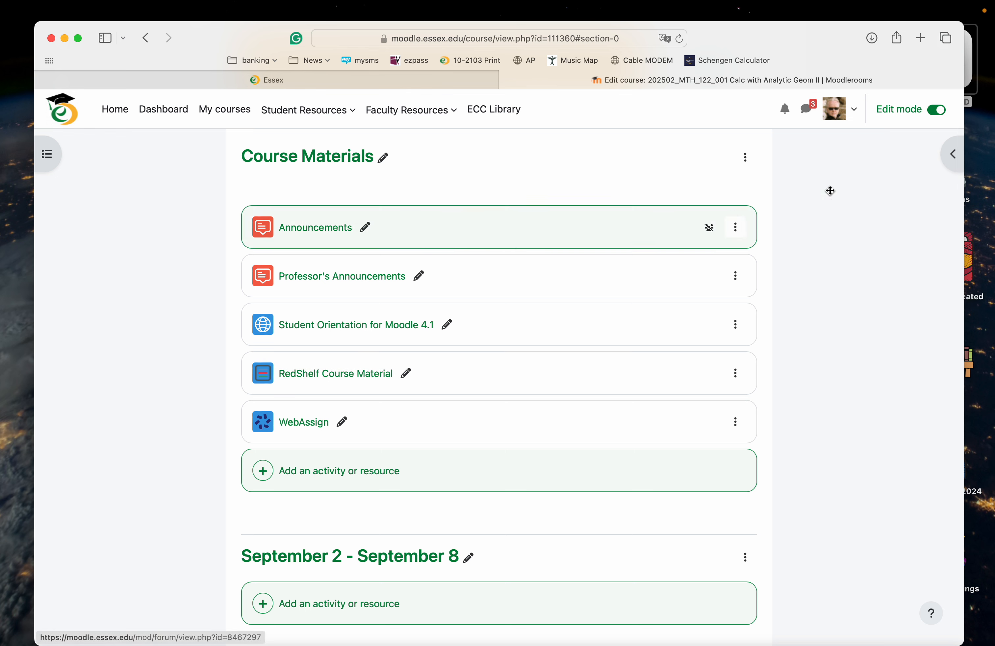
{"action": "left_click", "coordinate": [854, 109]}
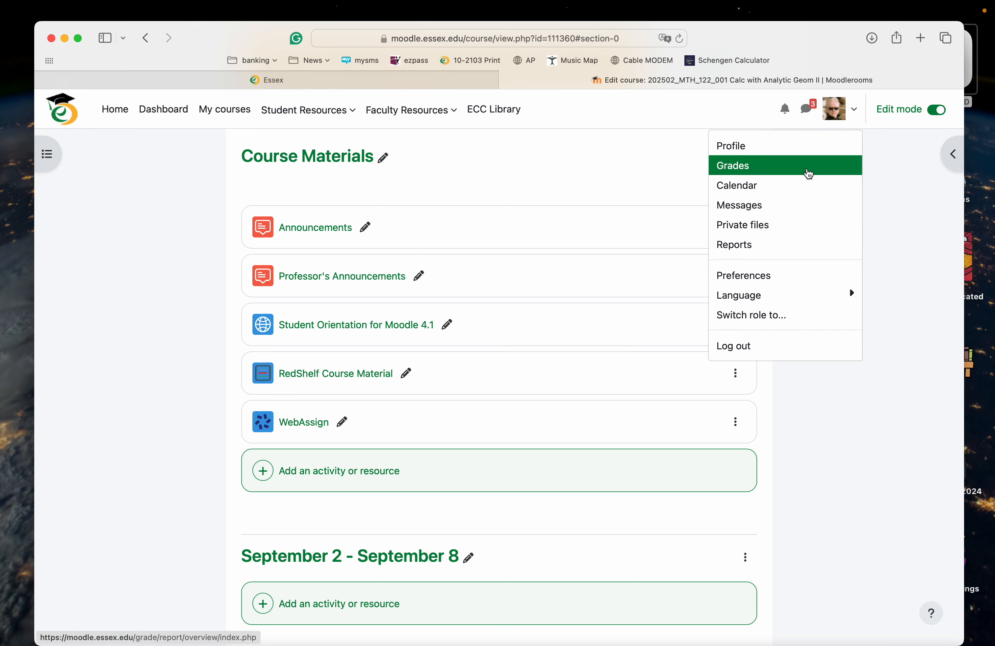
{"action": "mouse_move", "coordinate": [855, 110]}
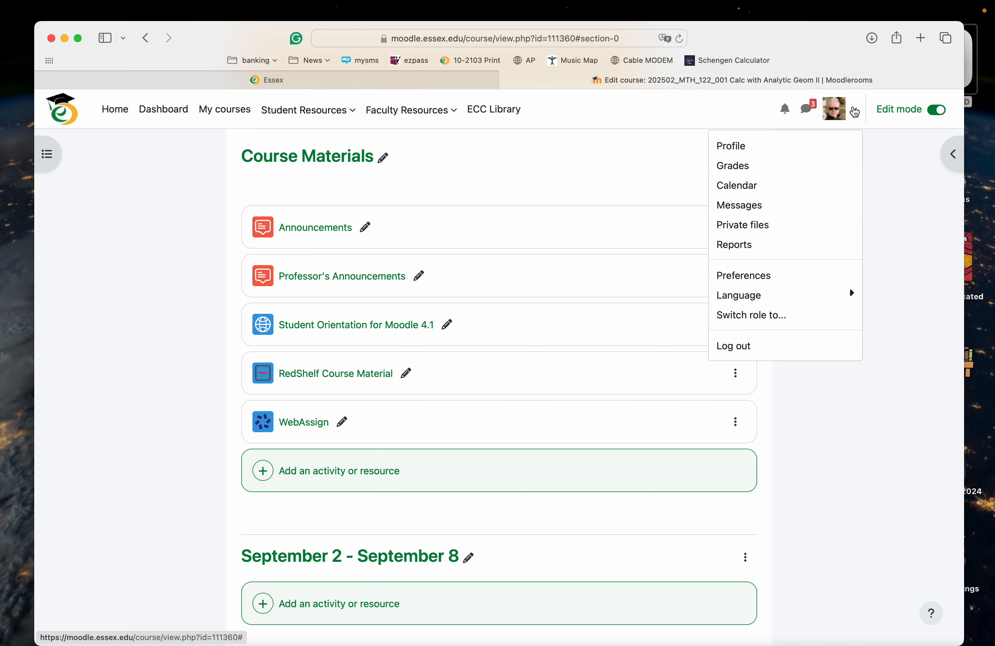
{"action": "left_click", "coordinate": [833, 109]}
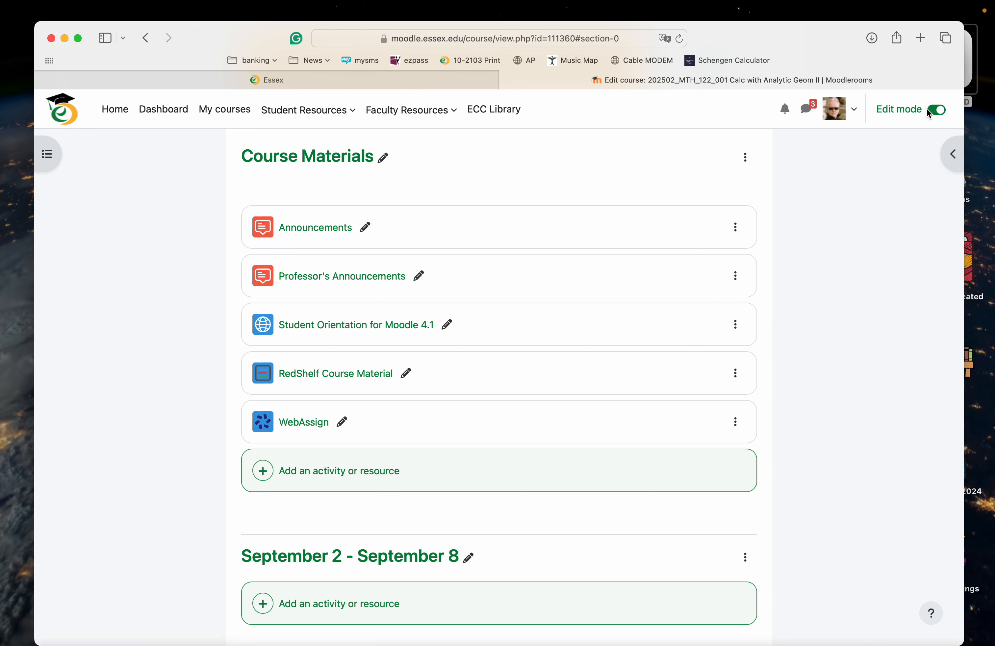
{"action": "left_click", "coordinate": [936, 109]}
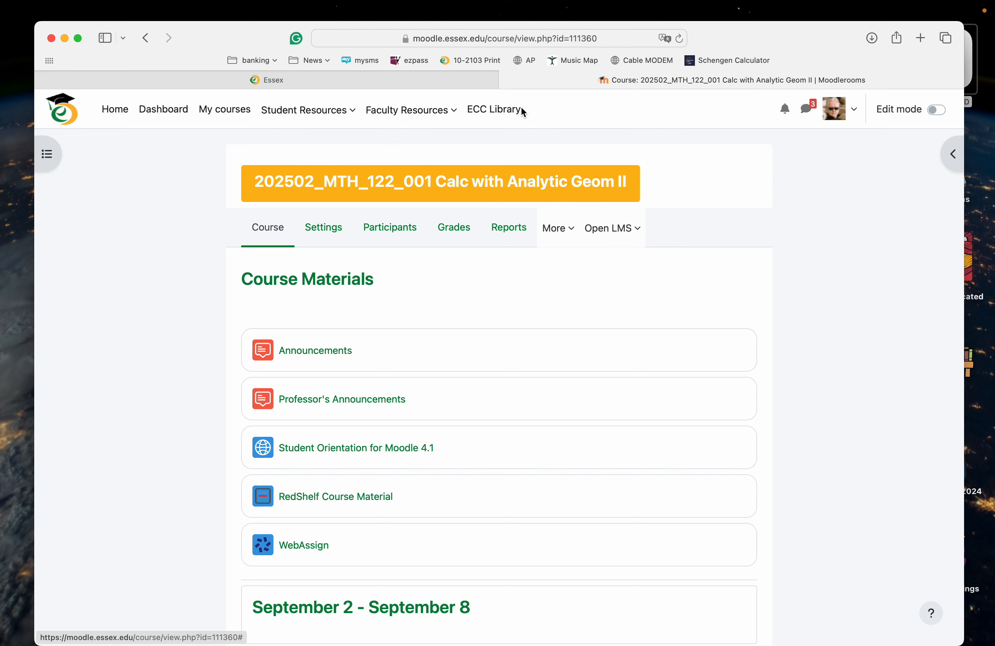
- Switch role to Student to view WebAssign under Course Materials
{"action": "left_click", "coordinate": [834, 108]}
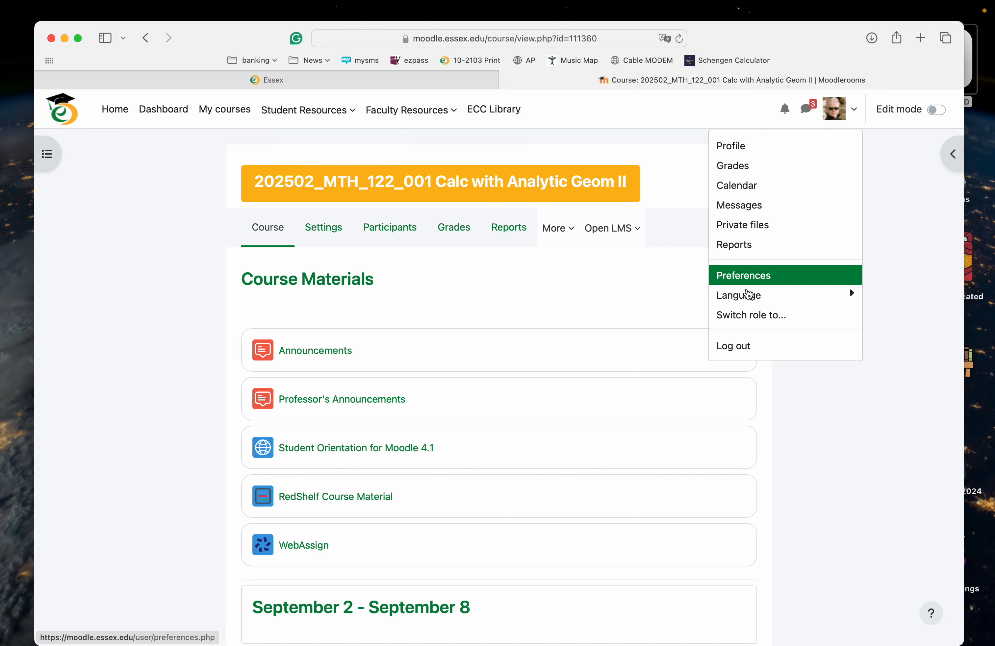
{"action": "mouse_move", "coordinate": [751, 315]}
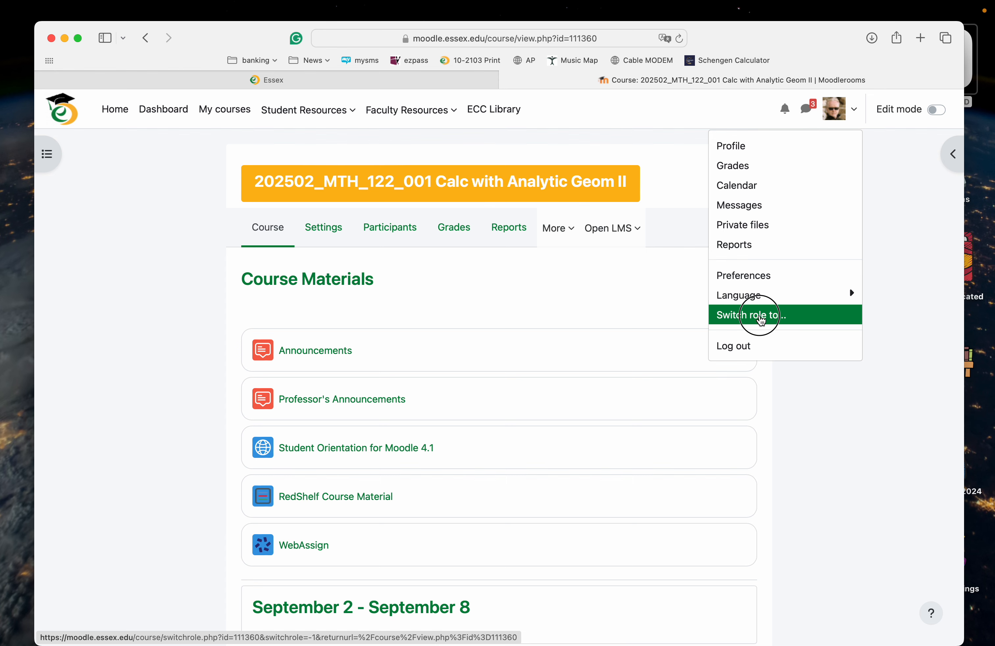
{"action": "left_click", "coordinate": [751, 315]}
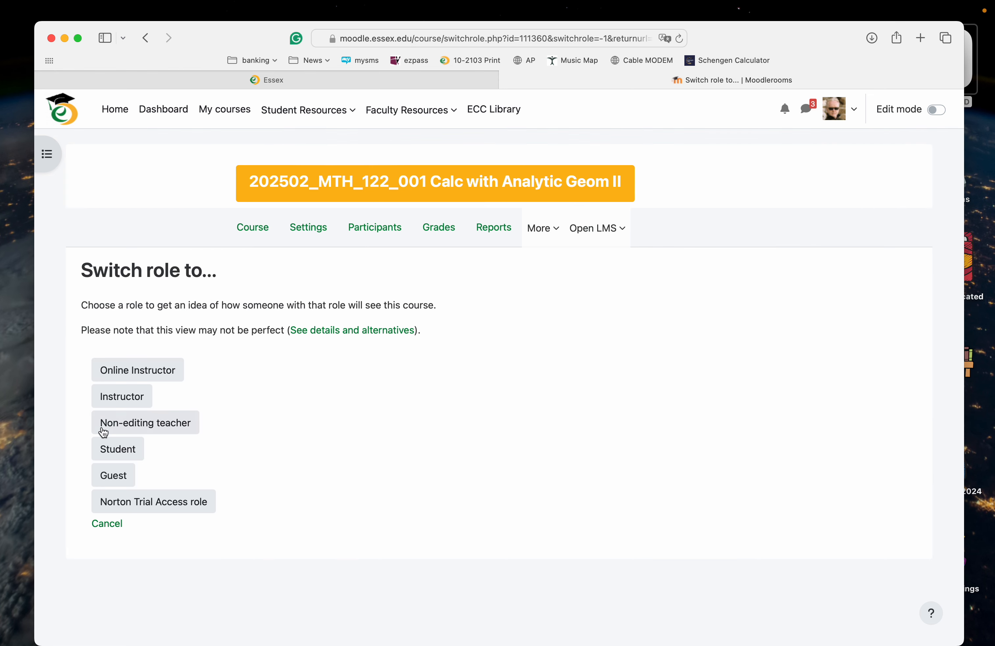
{"action": "left_click", "coordinate": [117, 448]}
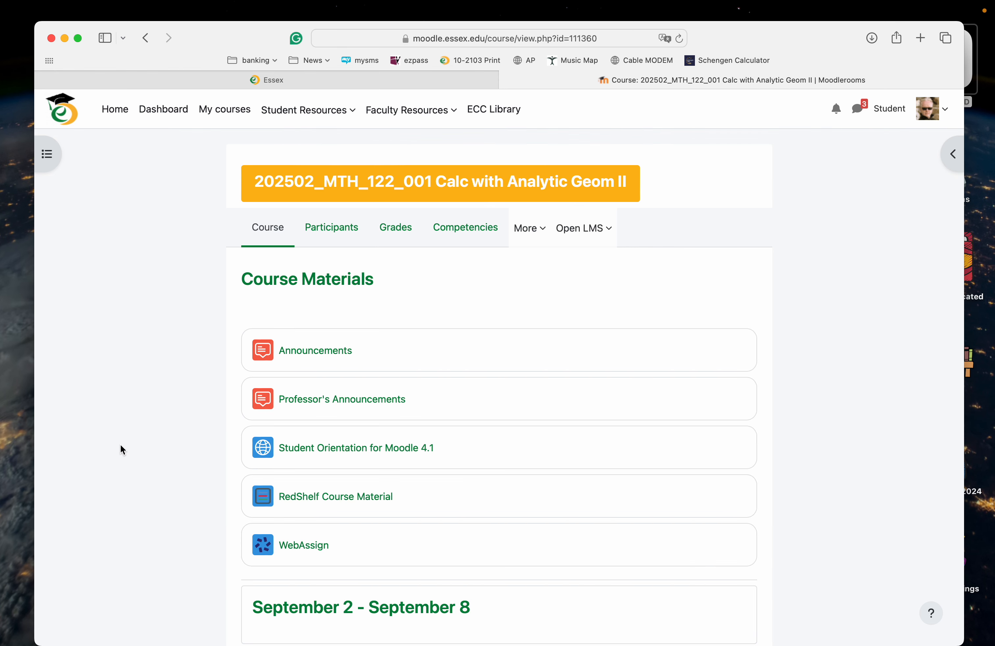
{"action": "mouse_move", "coordinate": [303, 545]}
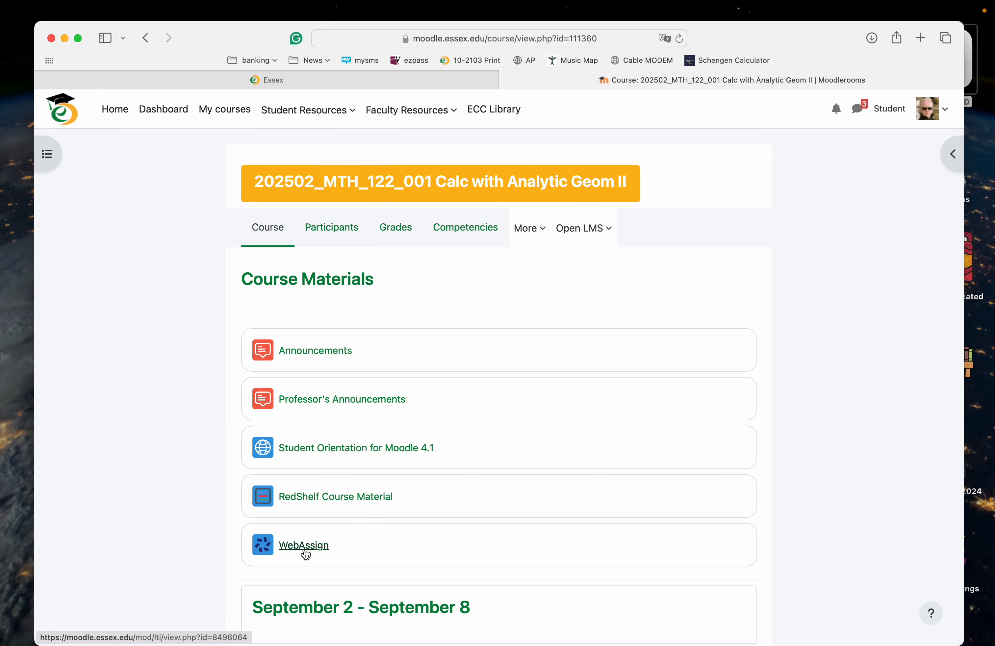
{"action": "mouse_move", "coordinate": [307, 554]}
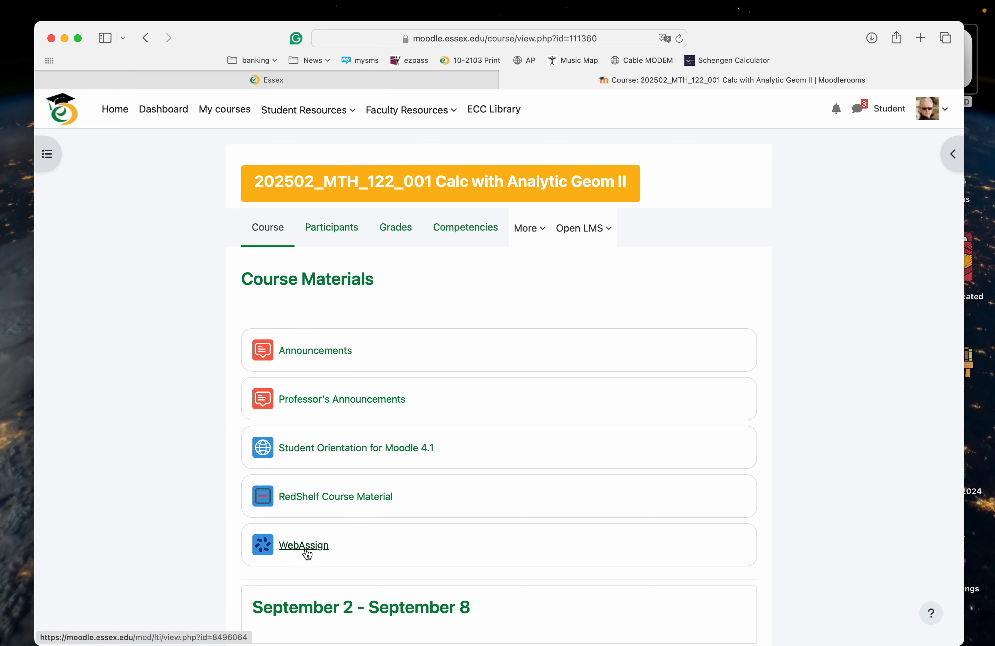